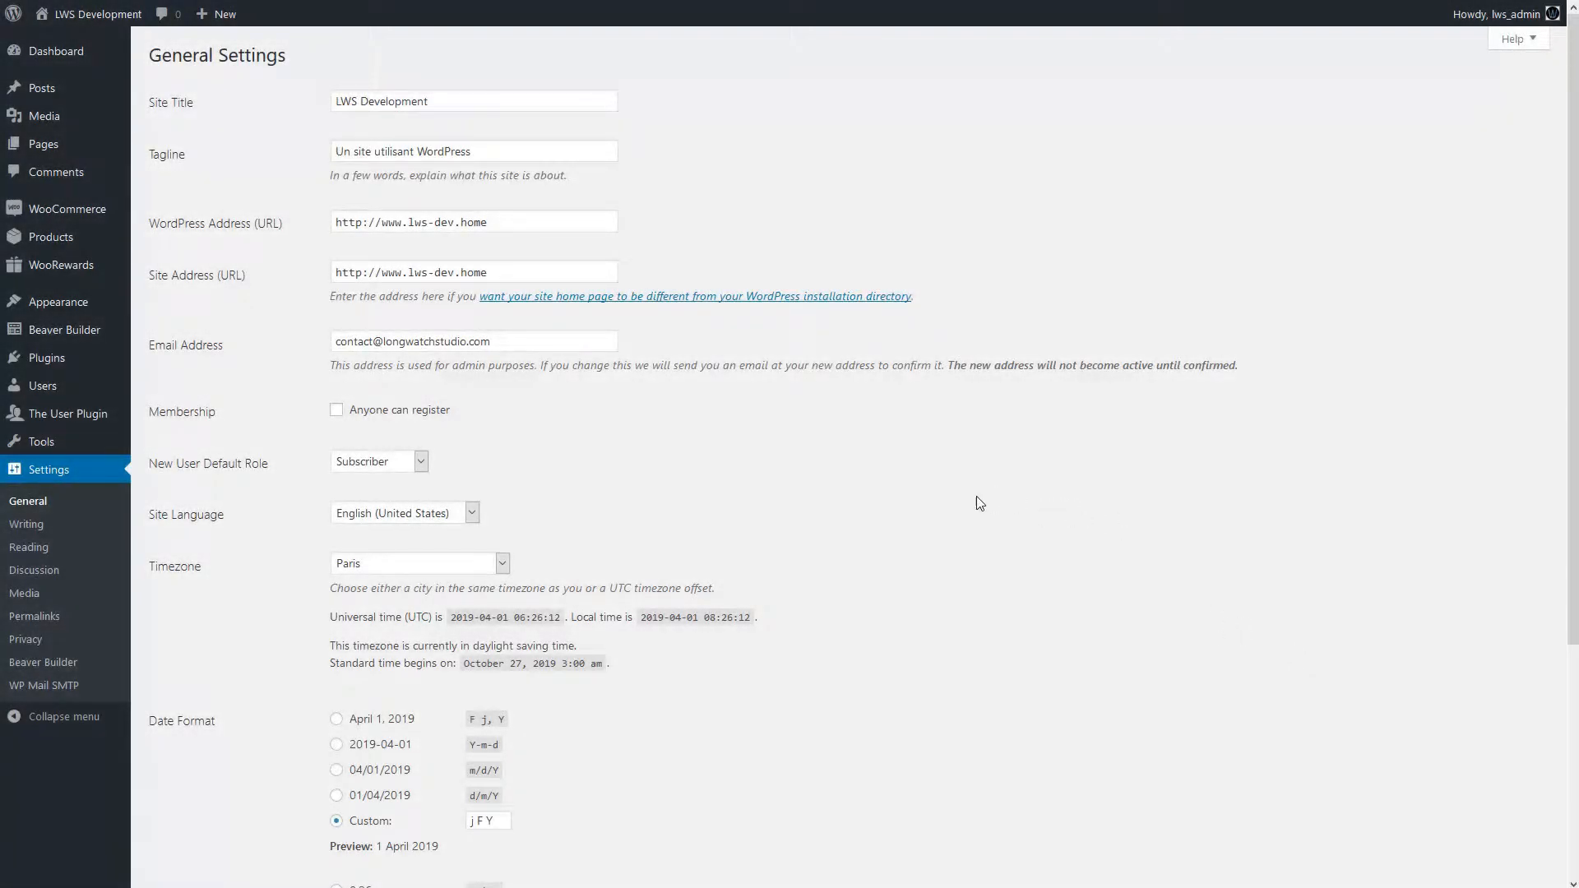
{"action": "mouse_move", "coordinate": [962, 504]}
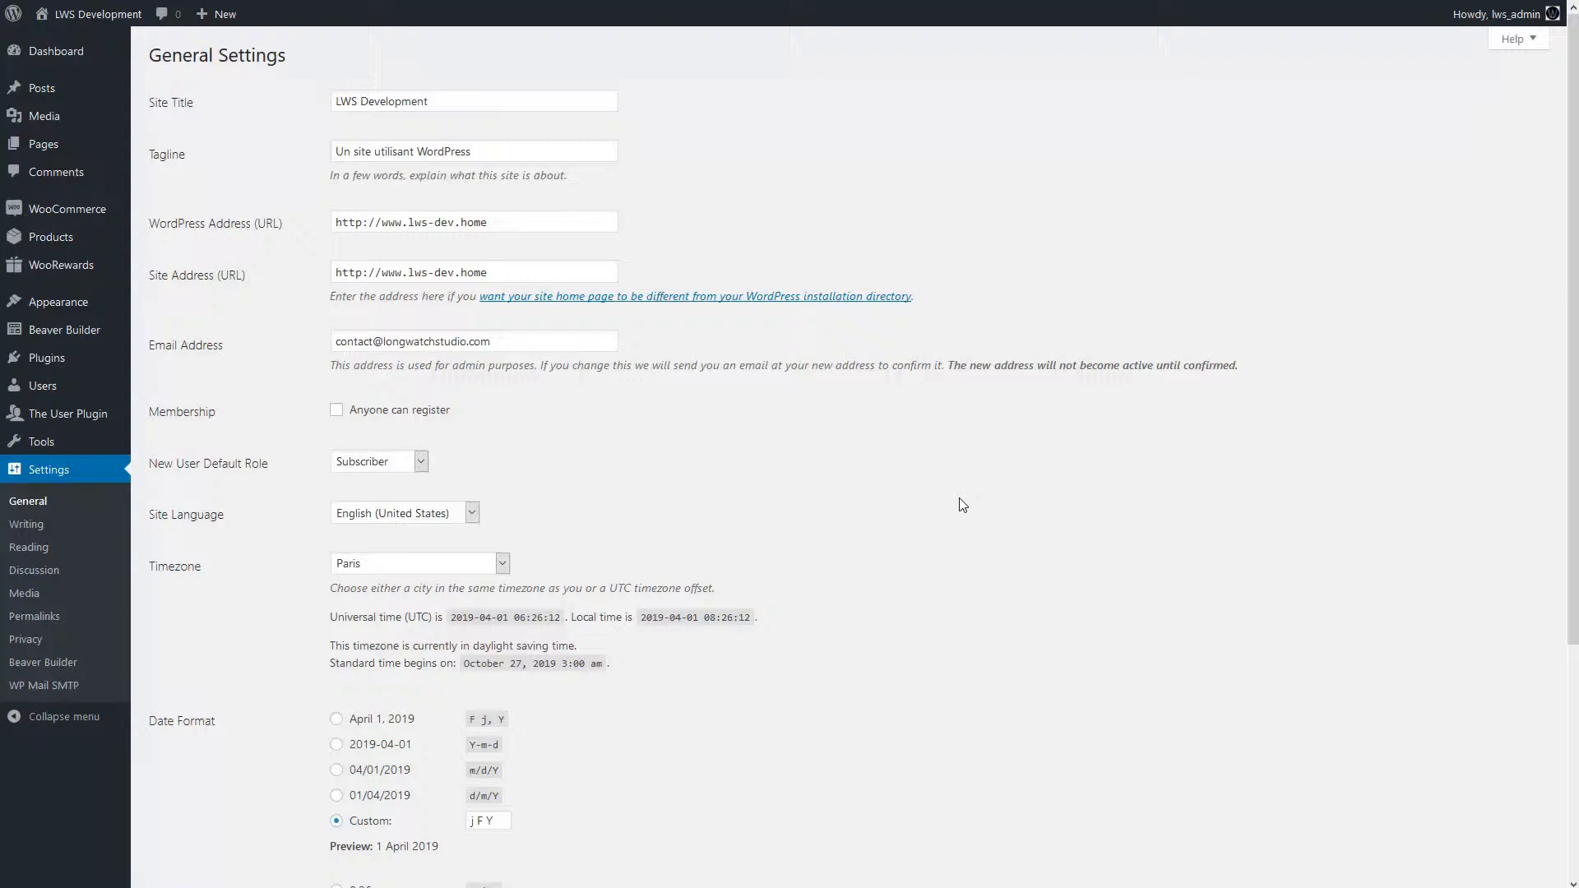
{"action": "mouse_move", "coordinate": [748, 510]}
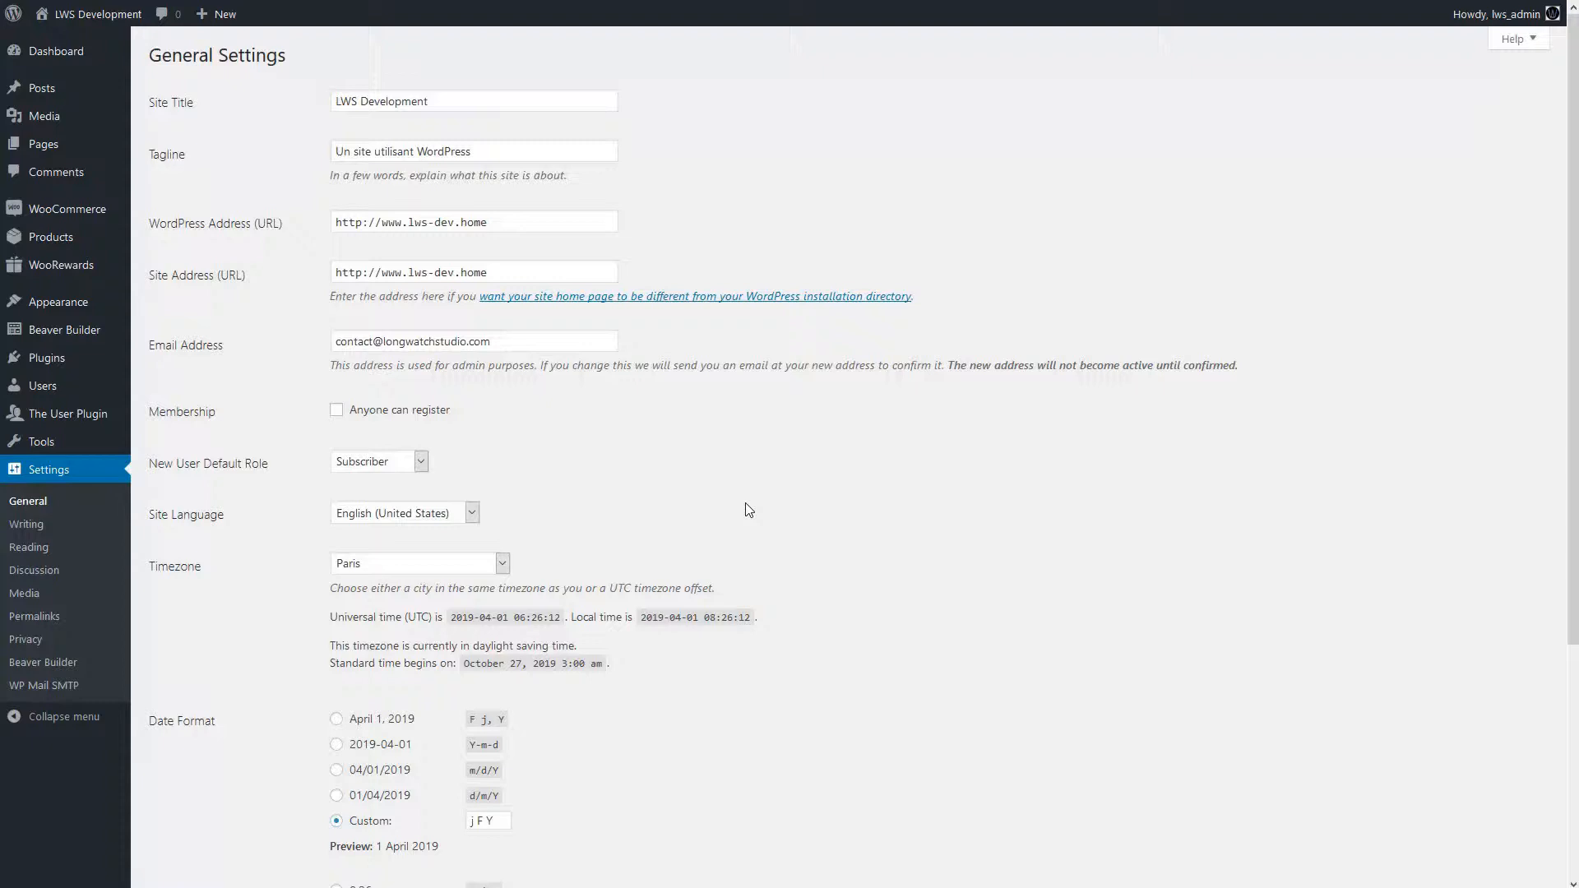
{"action": "mouse_move", "coordinate": [252, 403]}
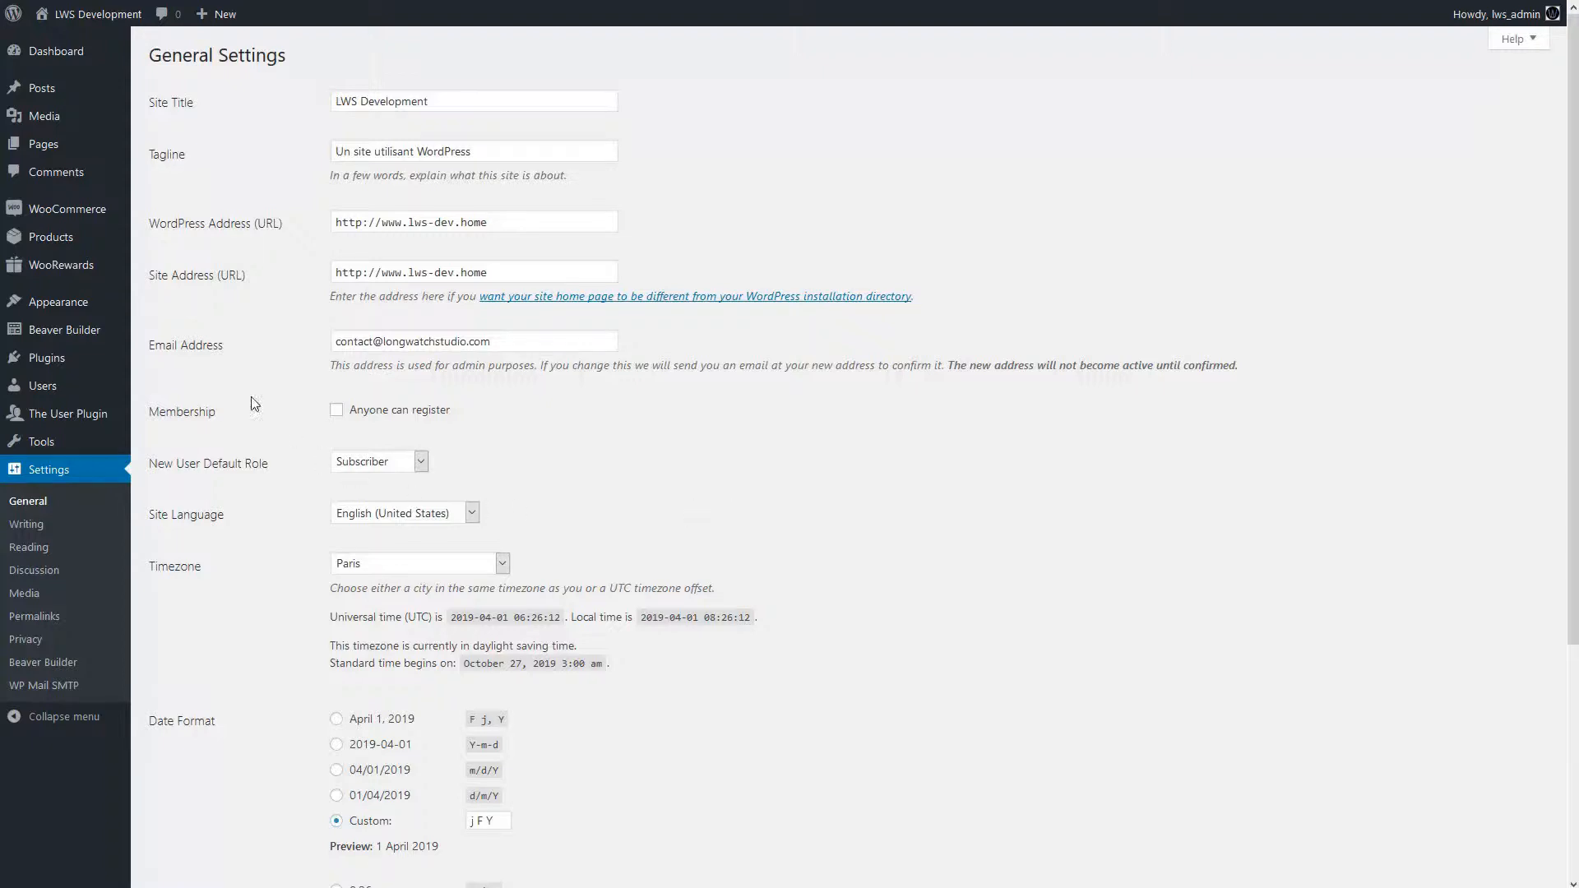
{"action": "mouse_move", "coordinate": [60, 265]}
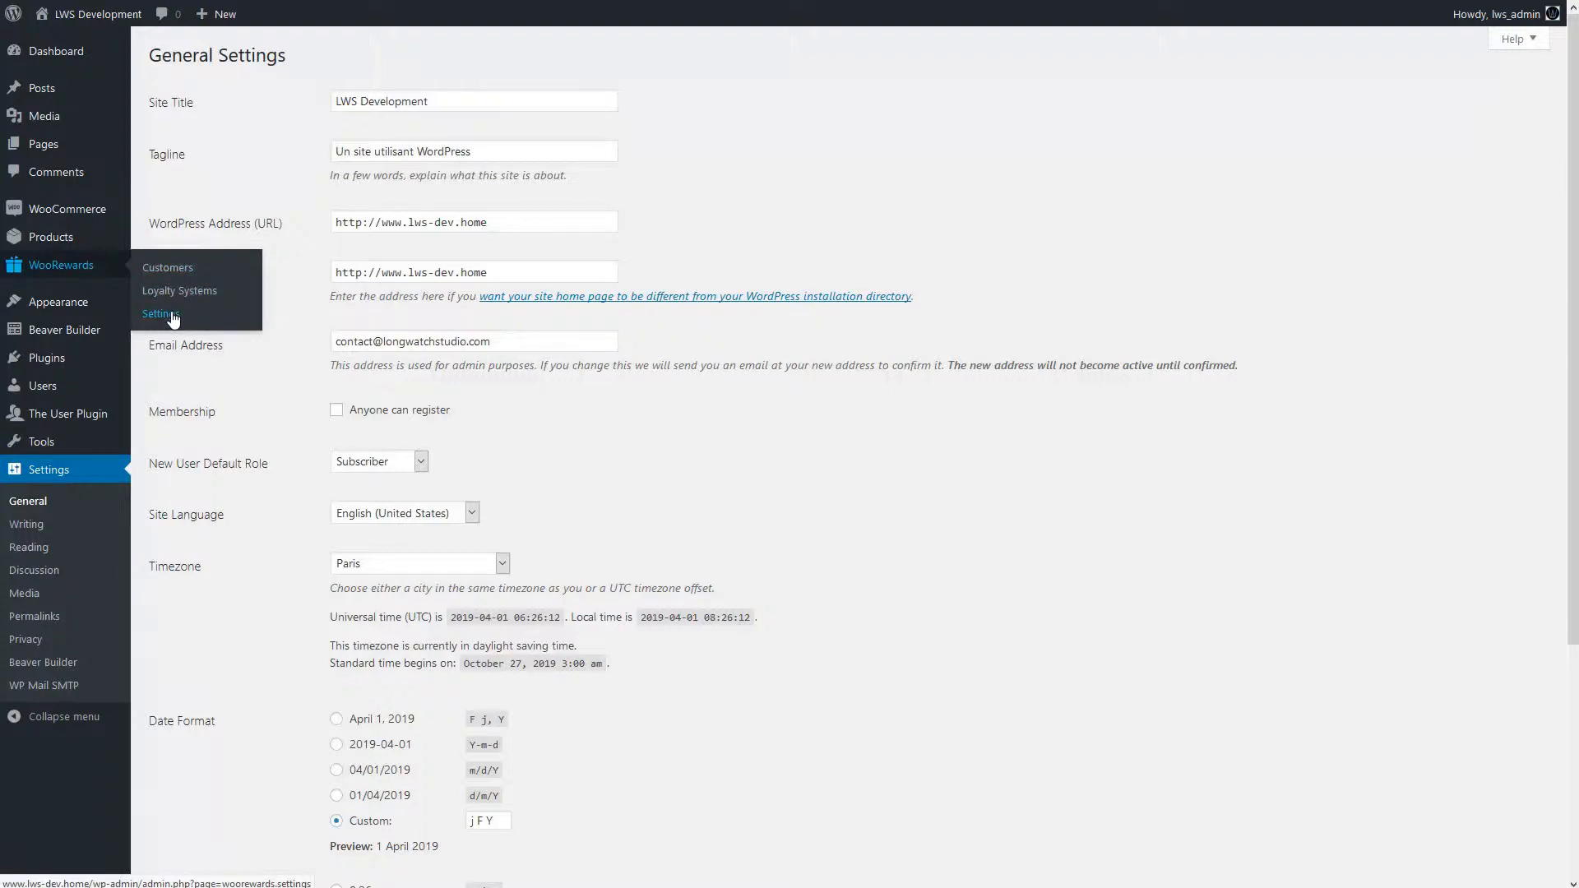
Step: Open WooRewards Sponsorship settings, leaving max sponsorships per customer empty
{"action": "left_click", "coordinate": [160, 313]}
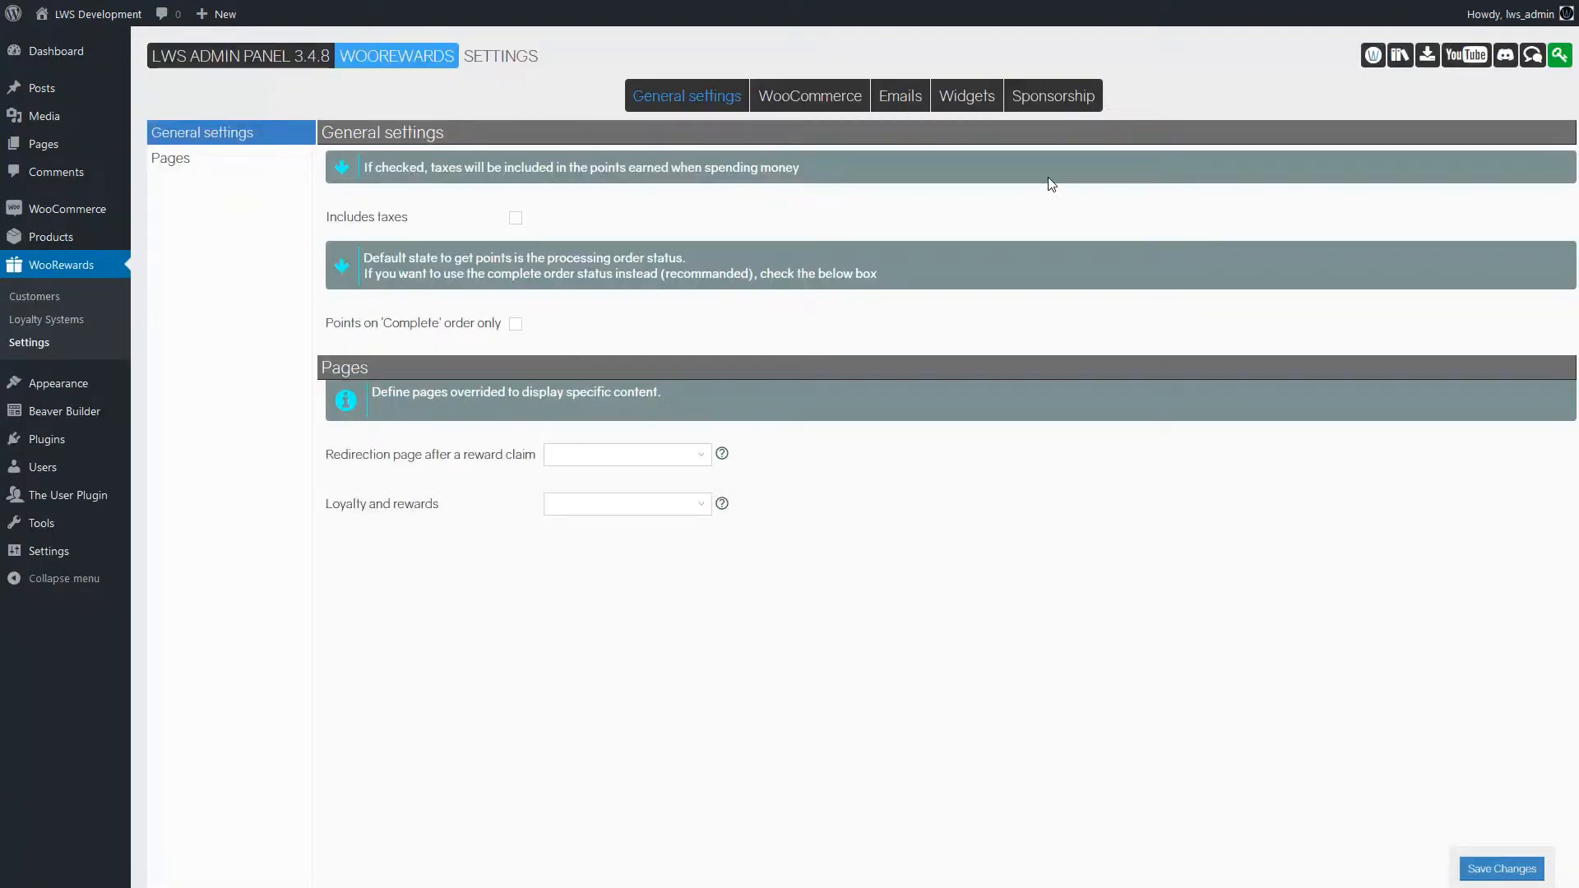
{"action": "left_click", "coordinate": [1051, 95]}
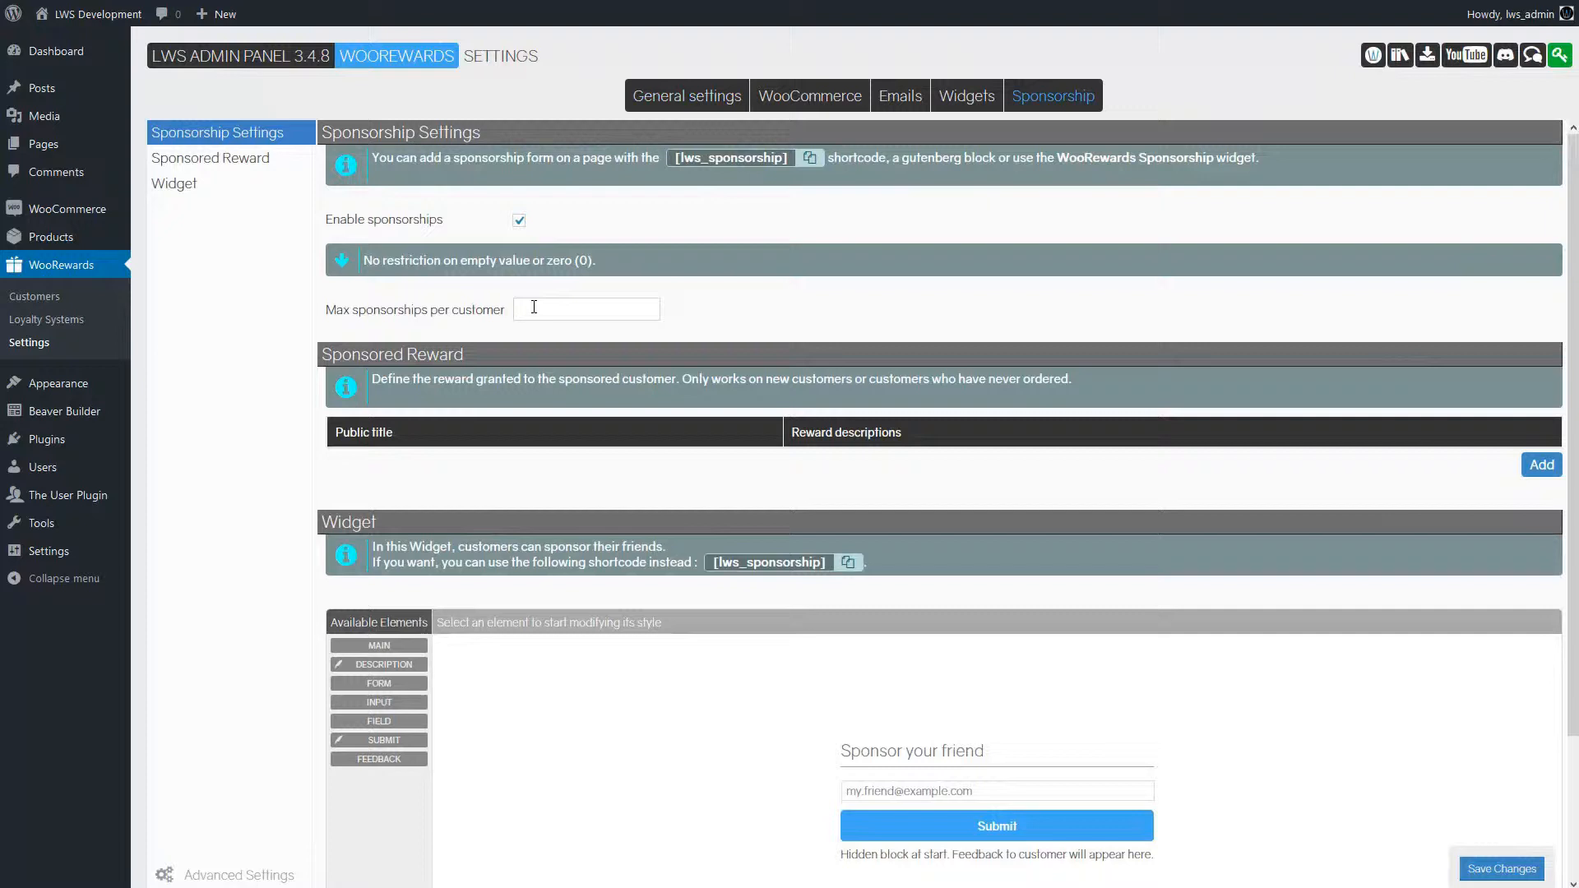
{"action": "type", "text": "10"}
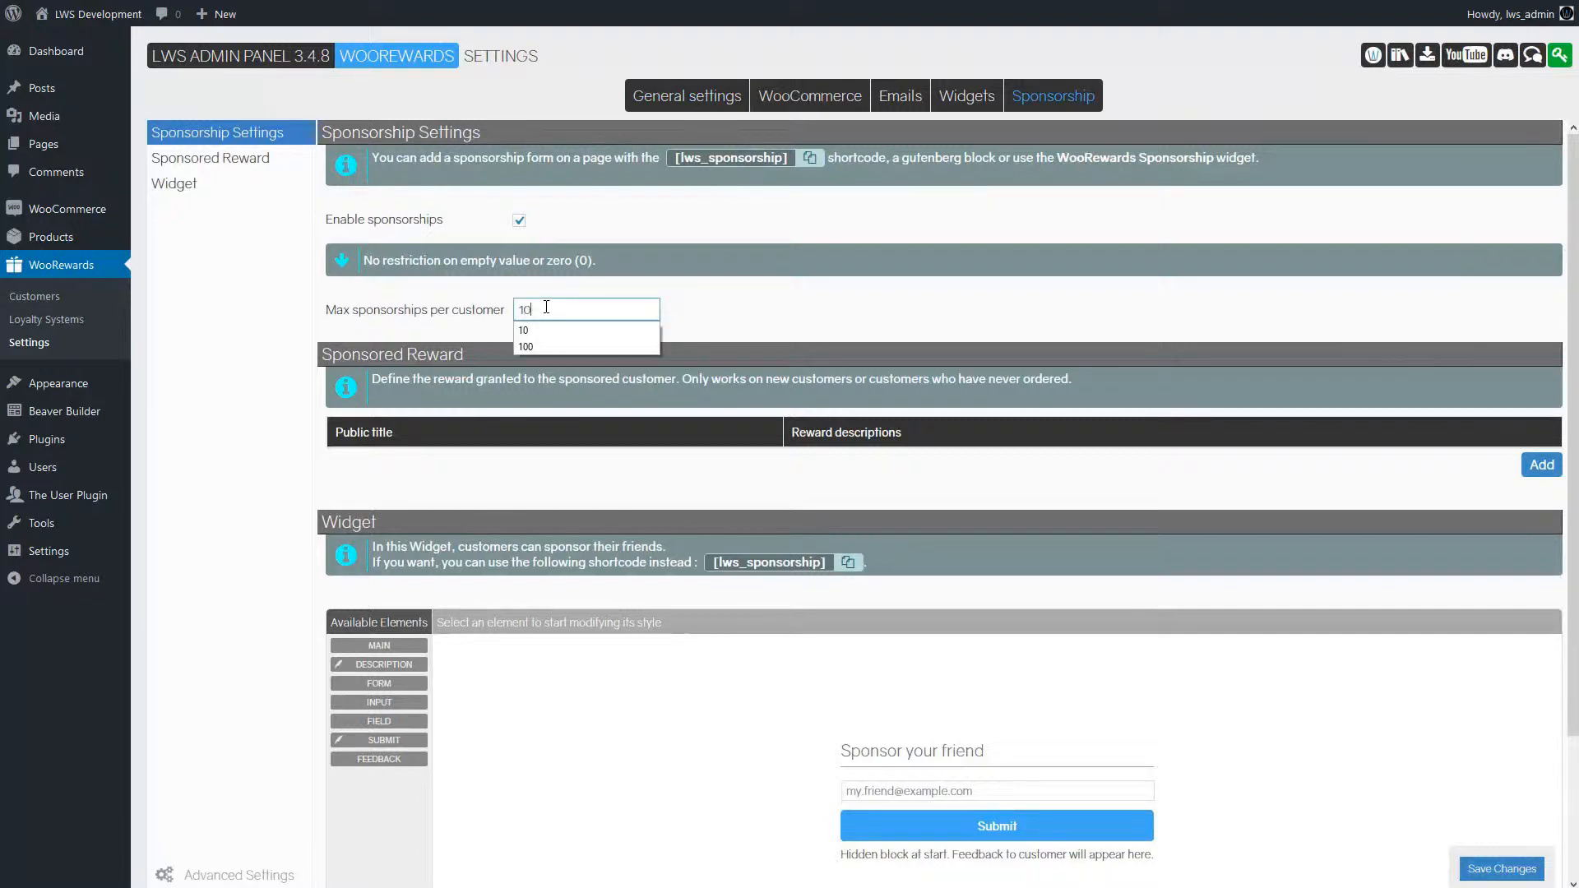
{"action": "left_click", "coordinate": [523, 331]}
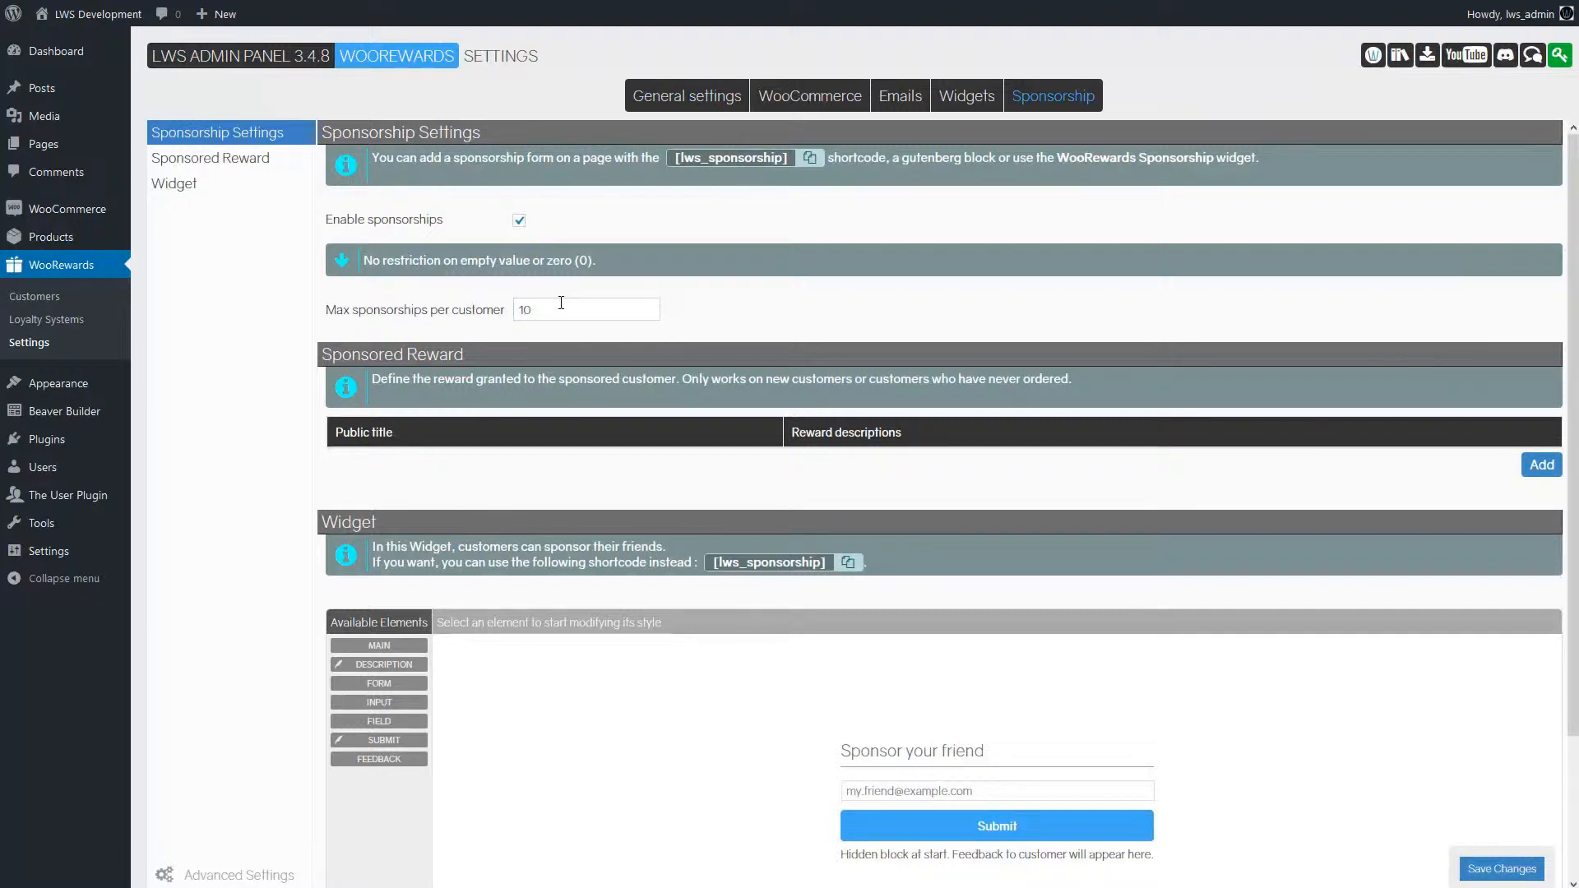
{"action": "left_click", "coordinate": [586, 309]}
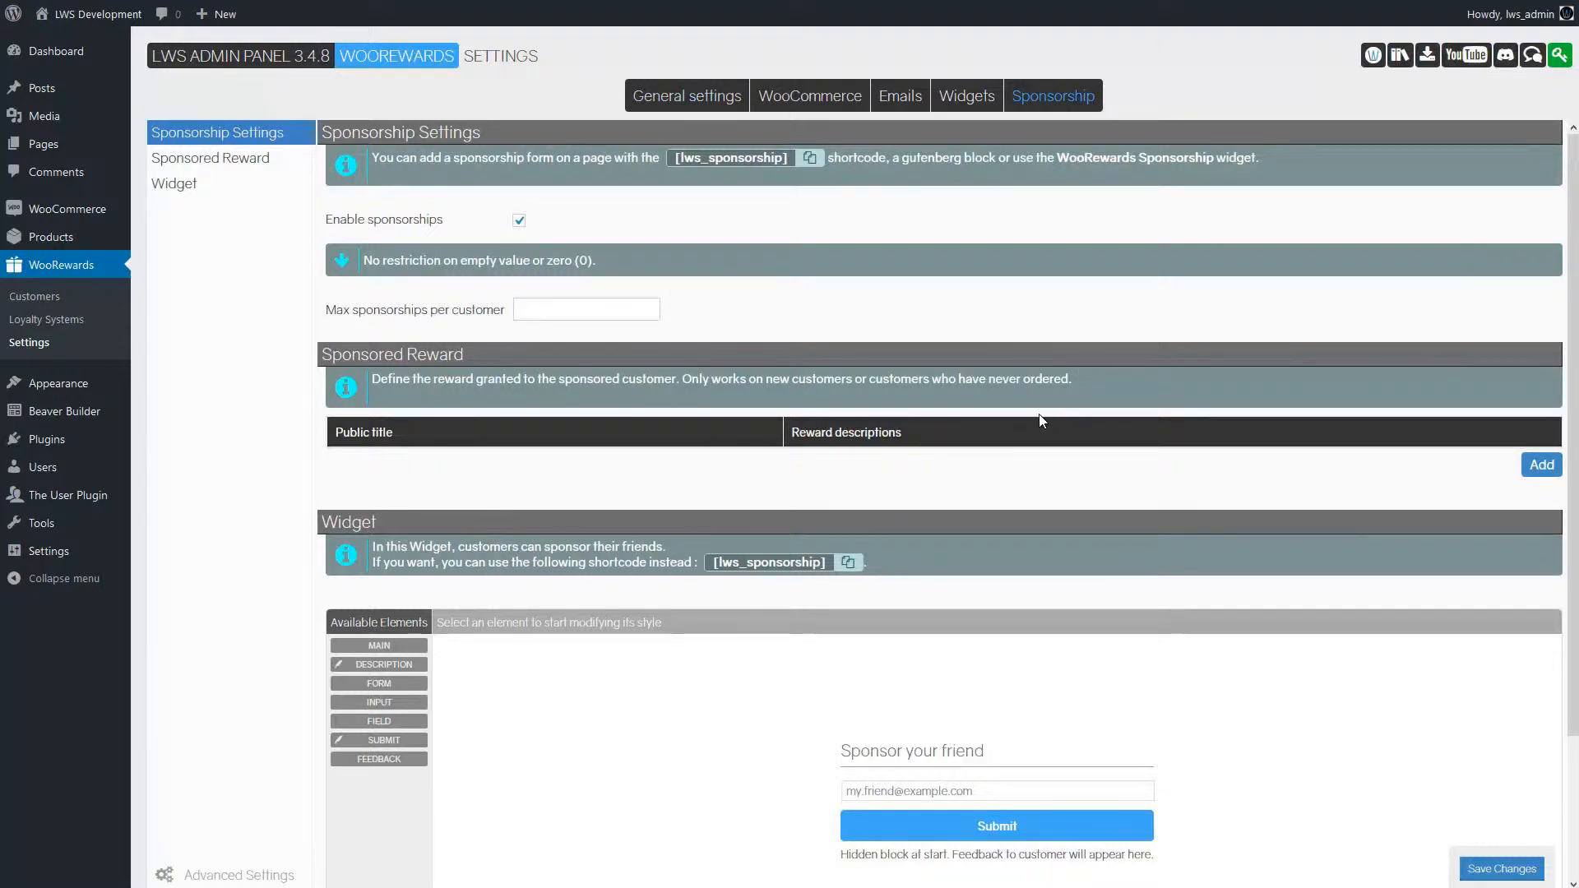
{"action": "mouse_move", "coordinate": [1095, 454]}
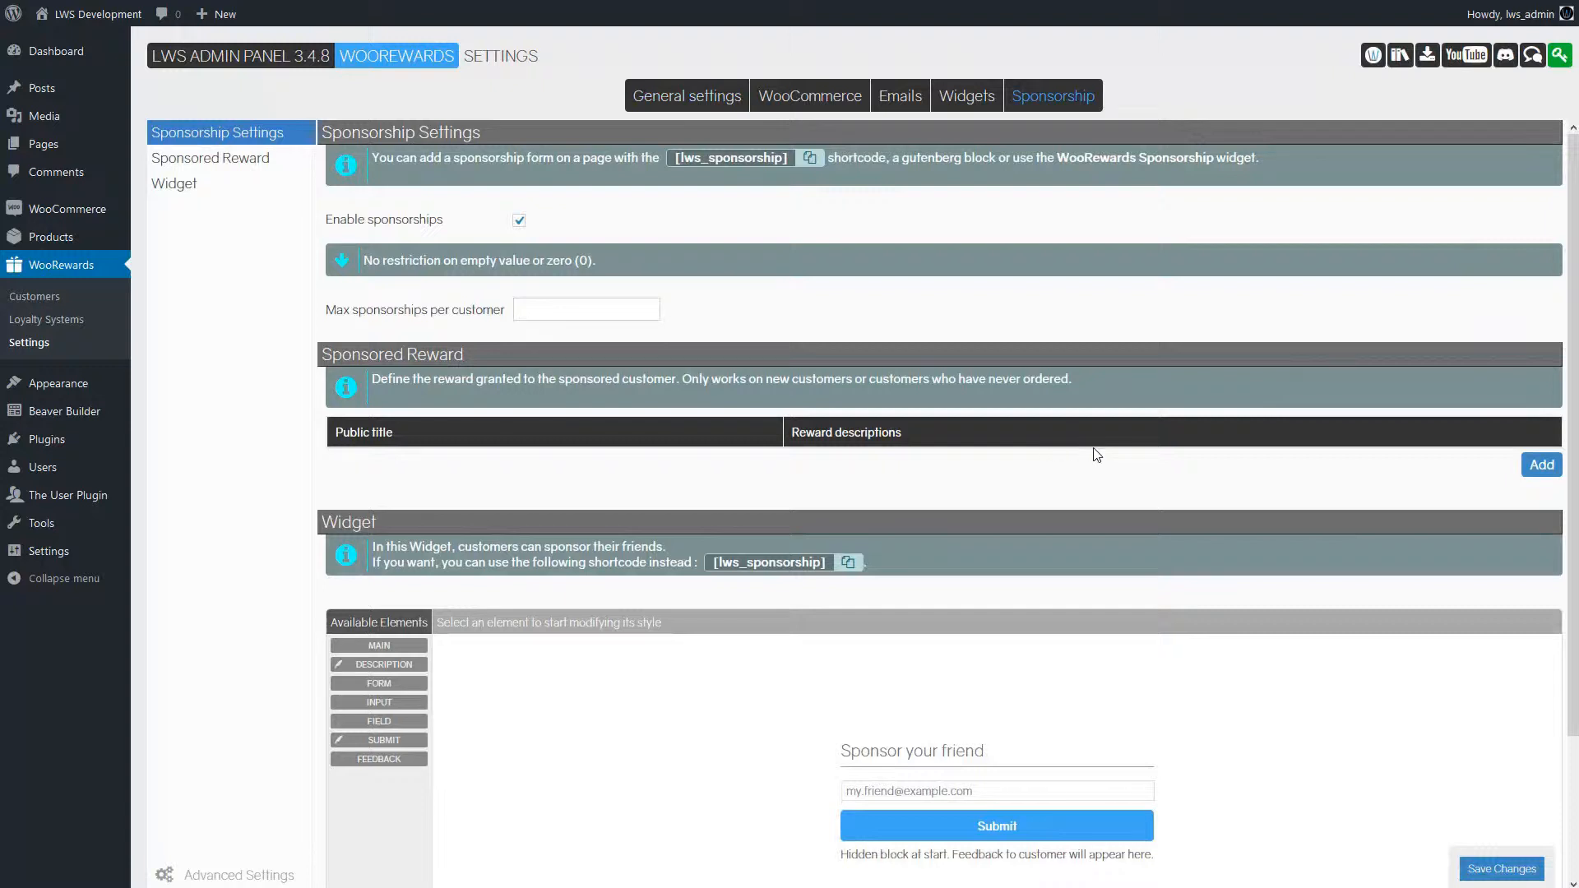
{"action": "mouse_move", "coordinate": [355, 350]}
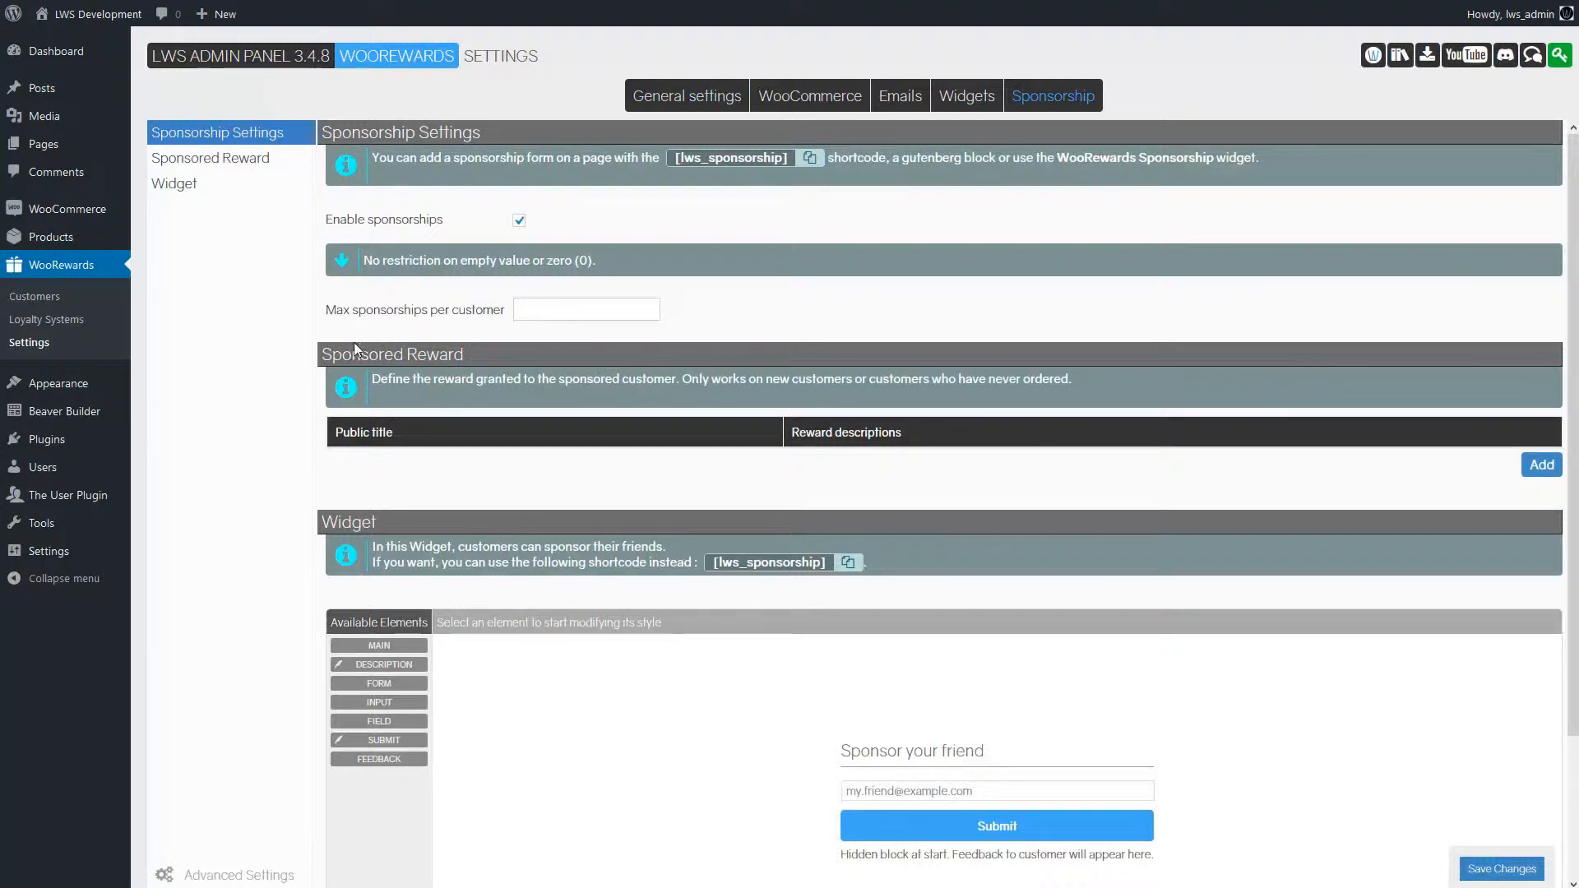
{"action": "mouse_move", "coordinate": [1542, 464]}
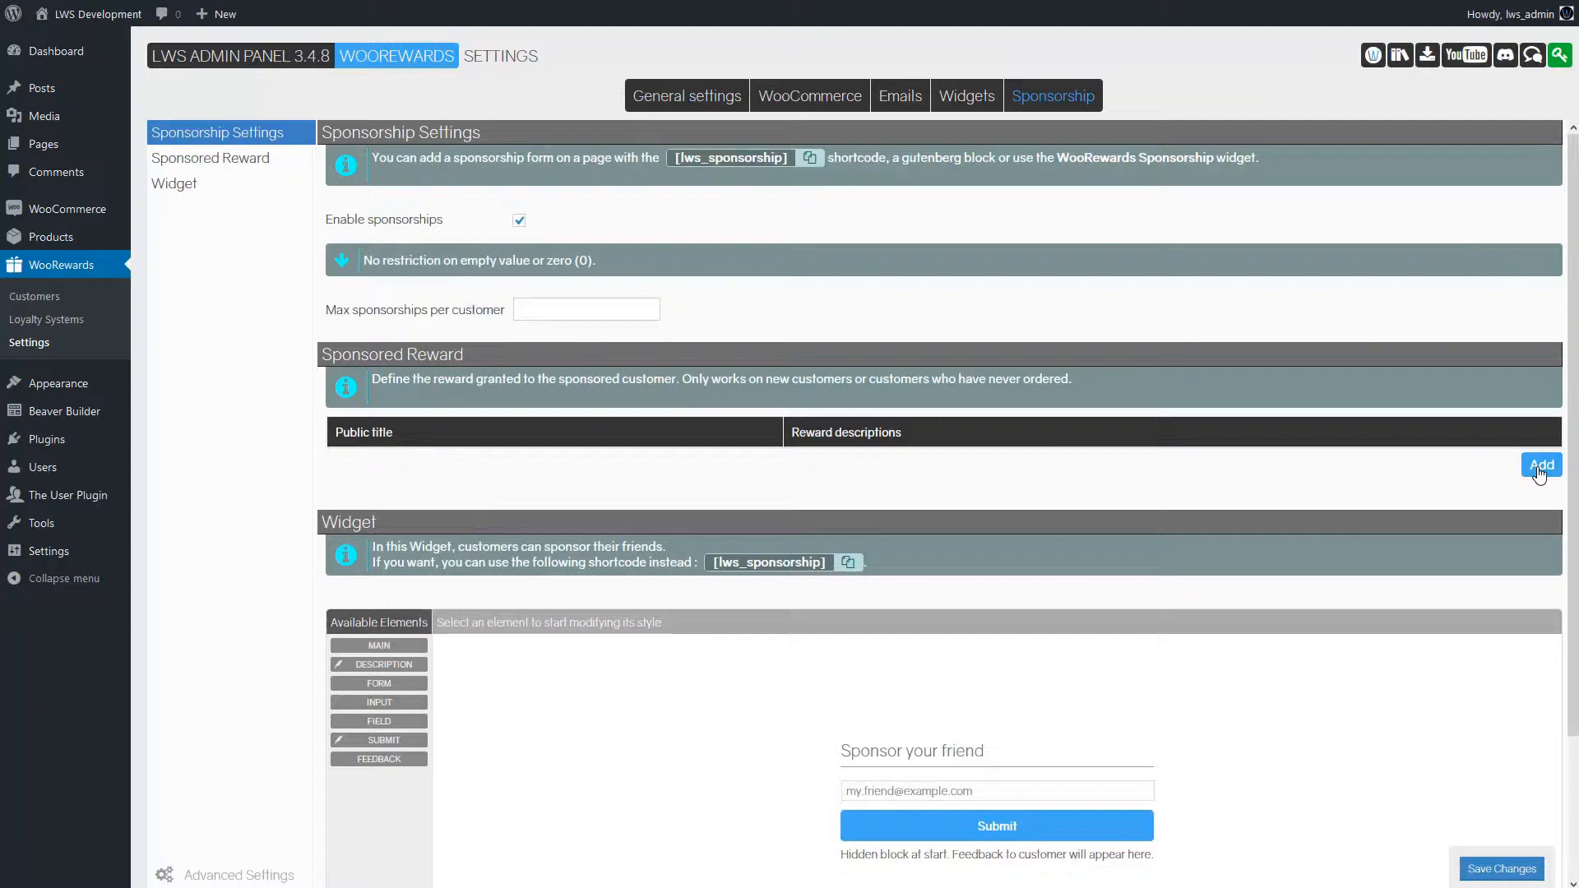
Step: Save a sponsored fixed discount reward: coupon amount 5, minimum spend 20
{"action": "left_click", "coordinate": [1541, 464]}
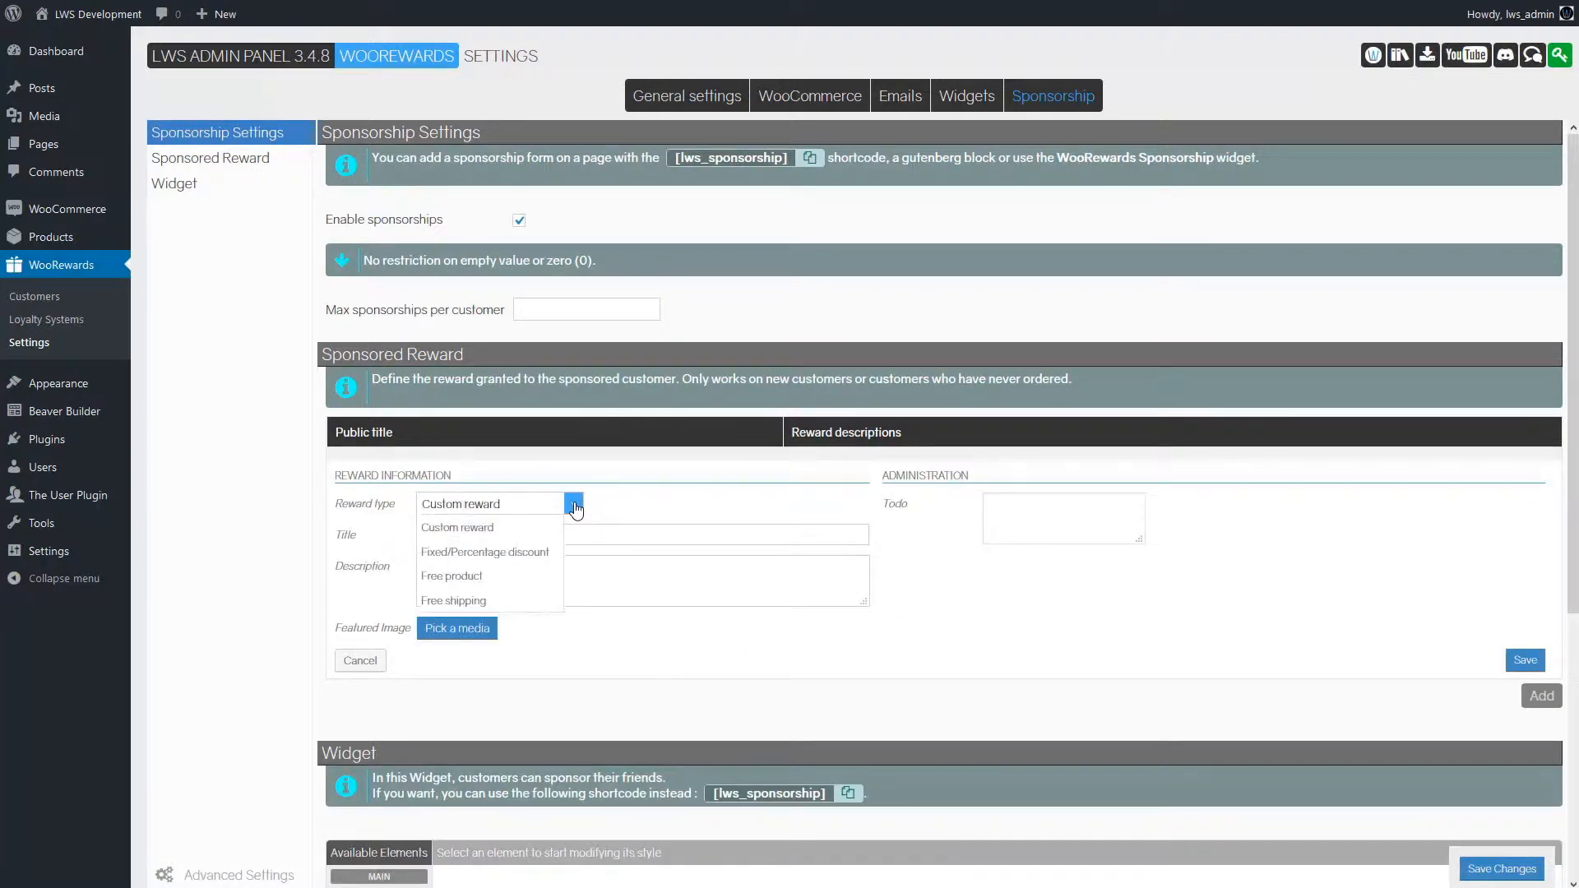
{"action": "mouse_move", "coordinate": [515, 552]}
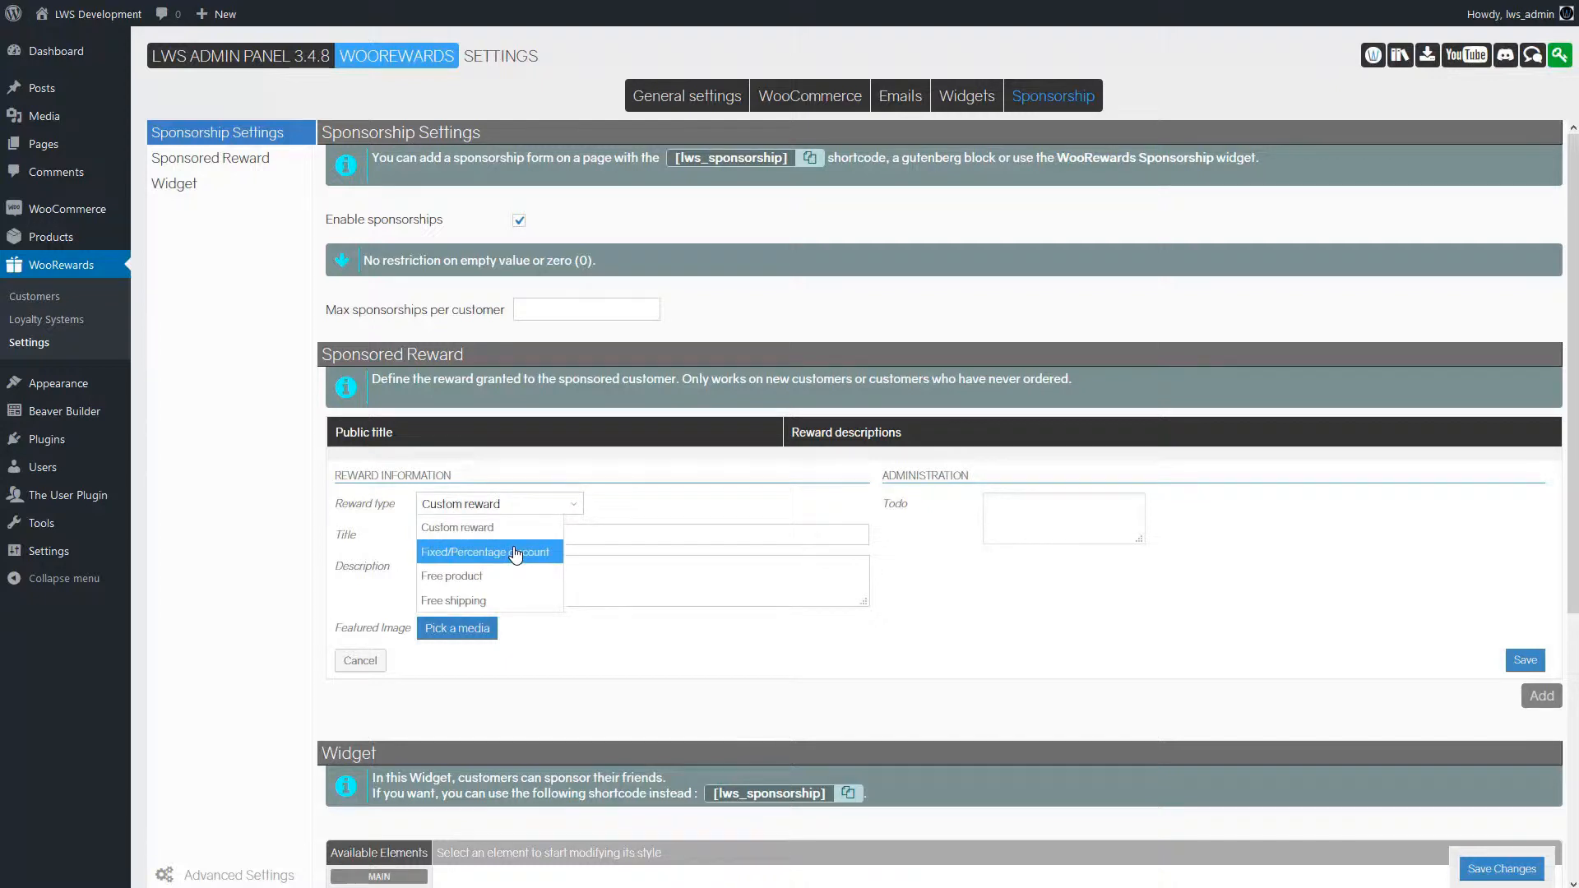
{"action": "left_click", "coordinate": [488, 552]}
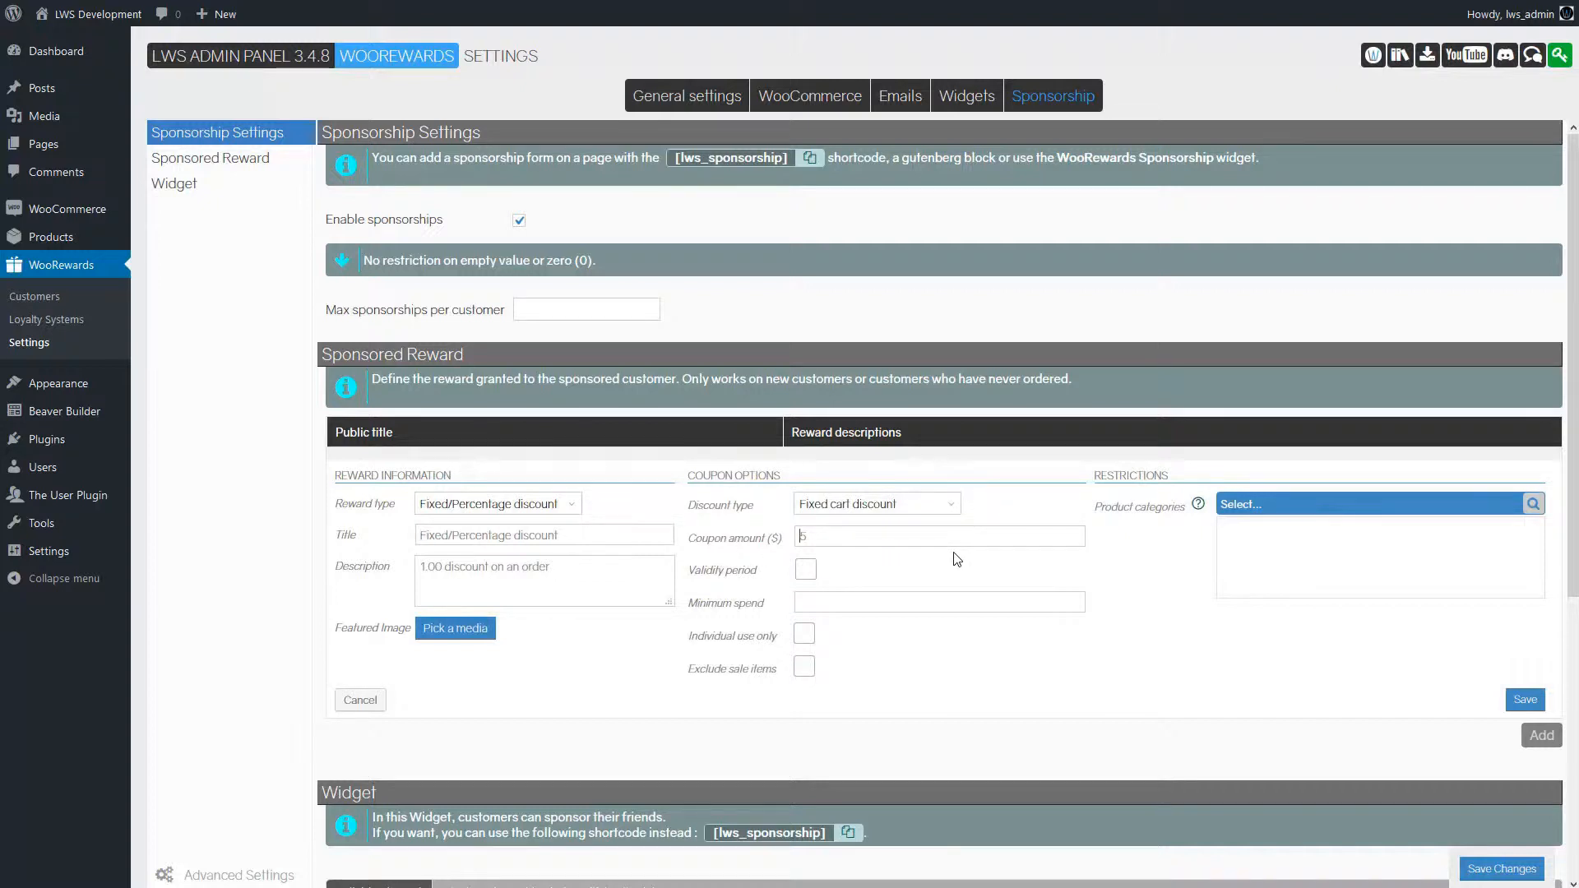
{"action": "type", "text": "5"}
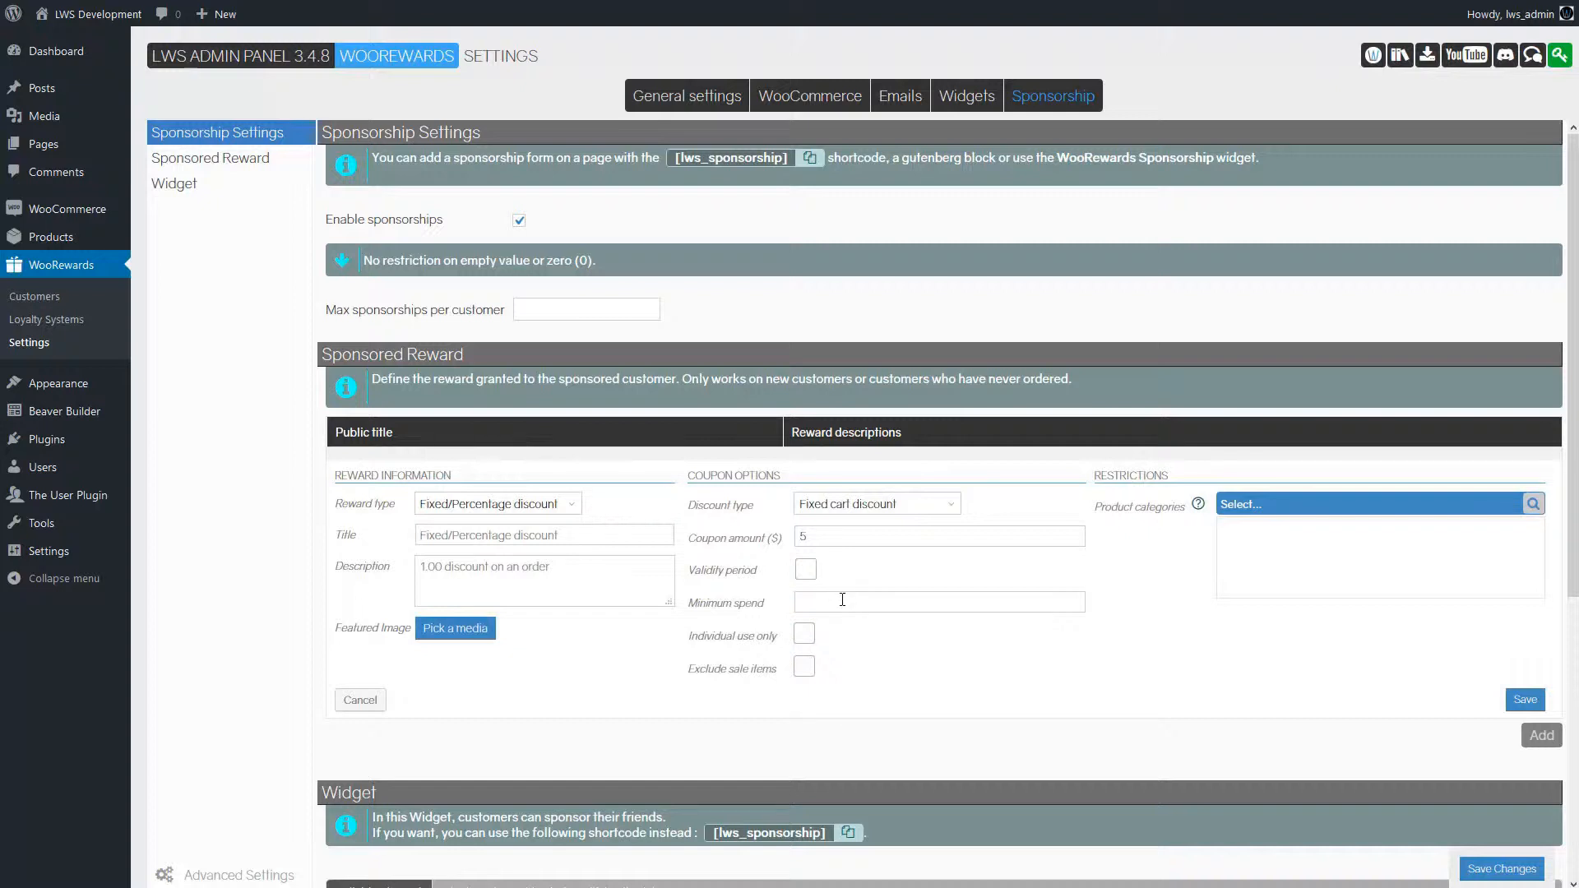
{"action": "type", "text": "20"}
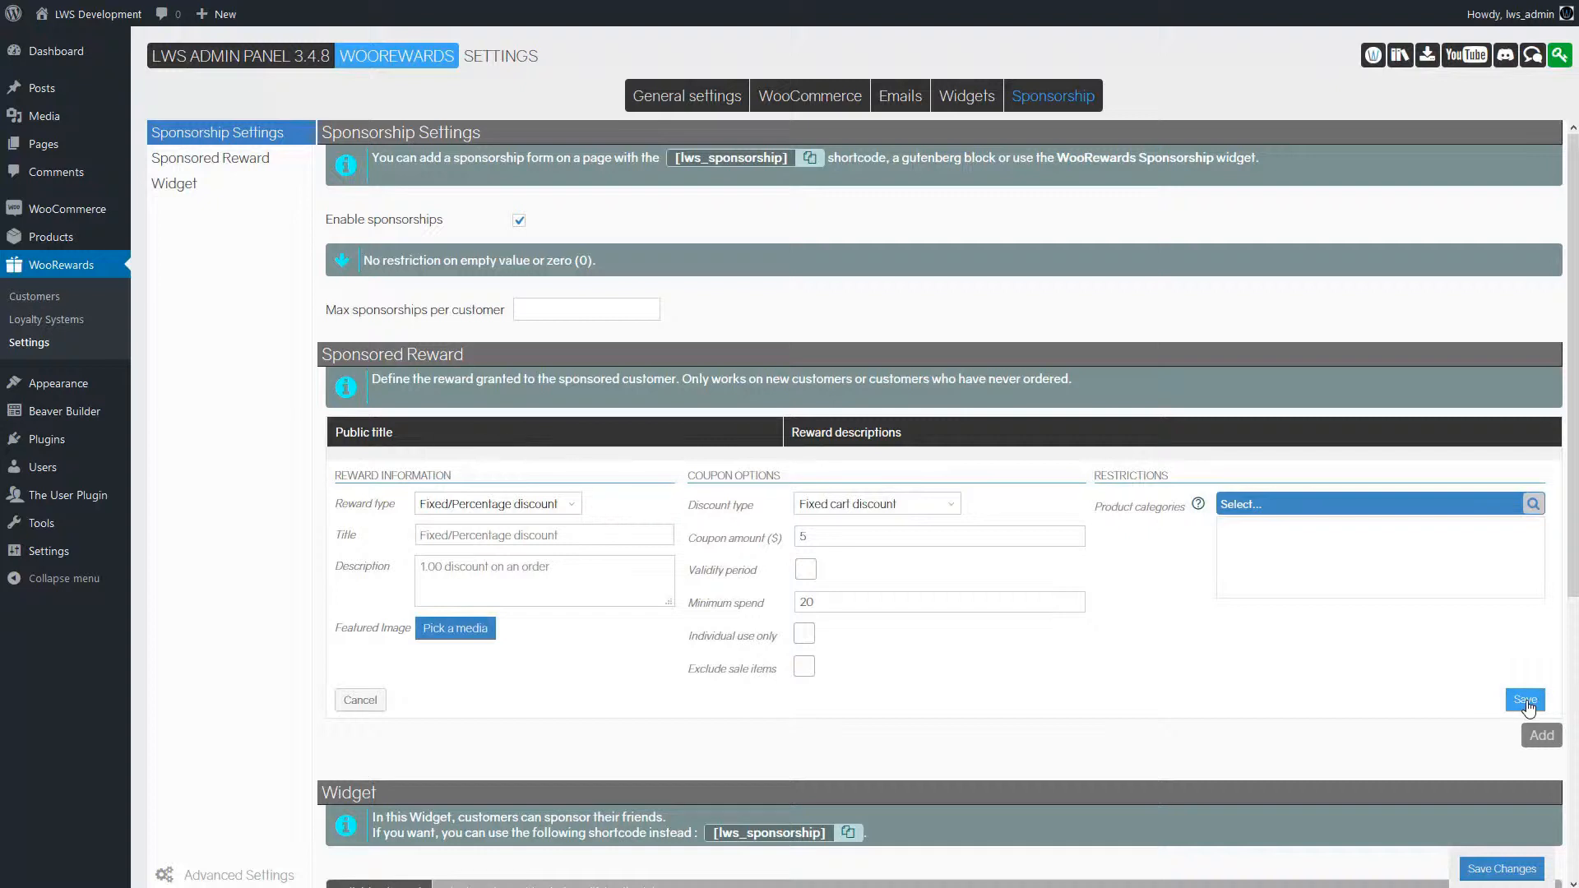
{"action": "left_click", "coordinate": [1524, 700]}
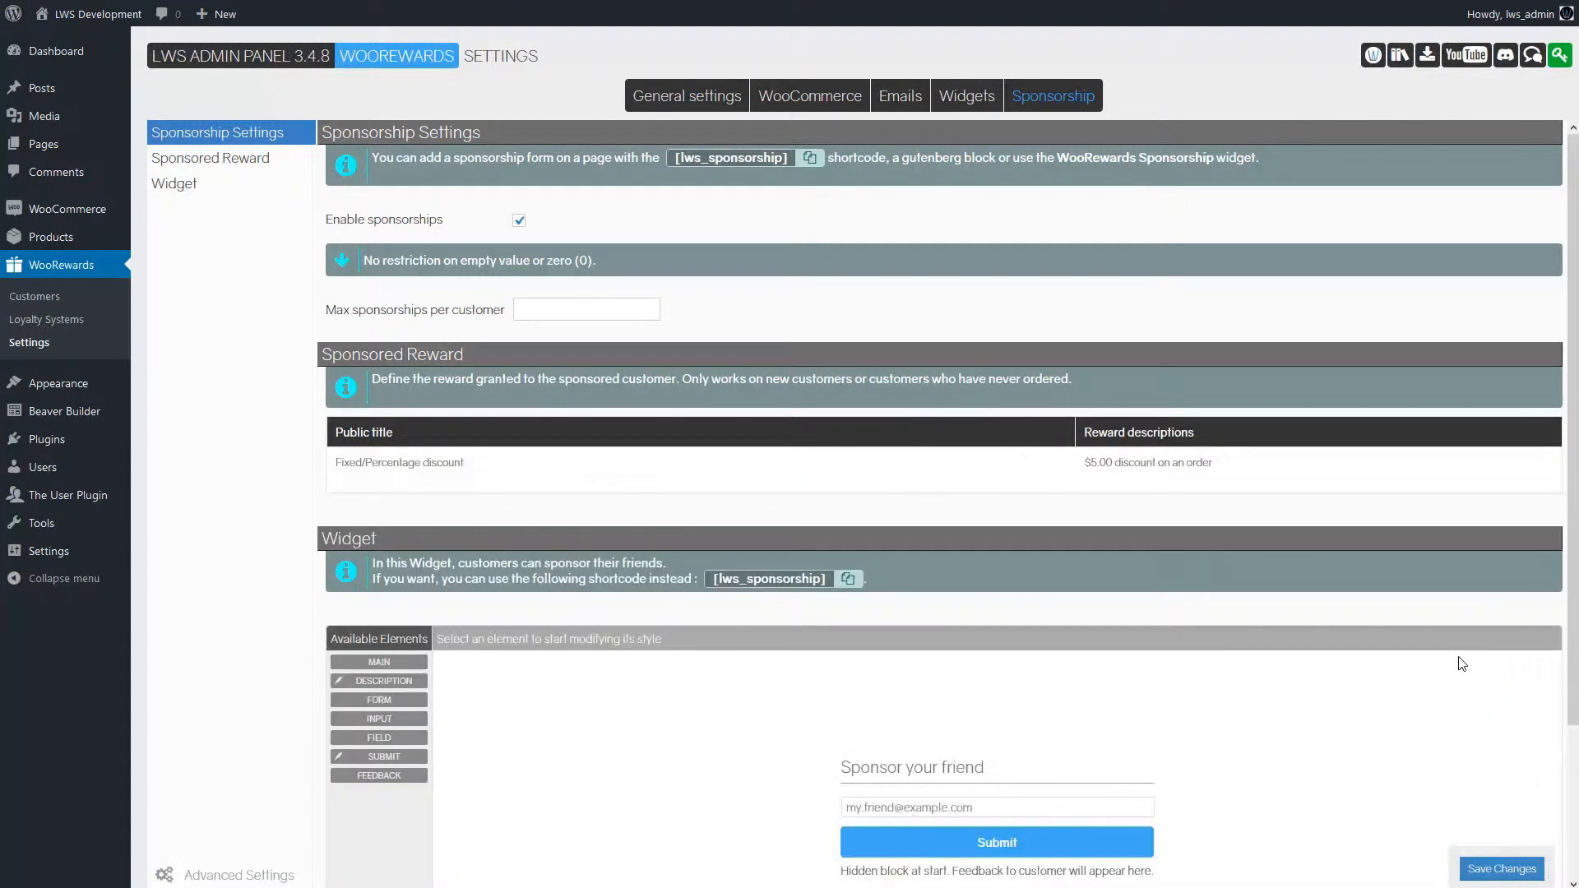
{"action": "scroll", "scroll_direction": "down", "scroll_amount": 3}
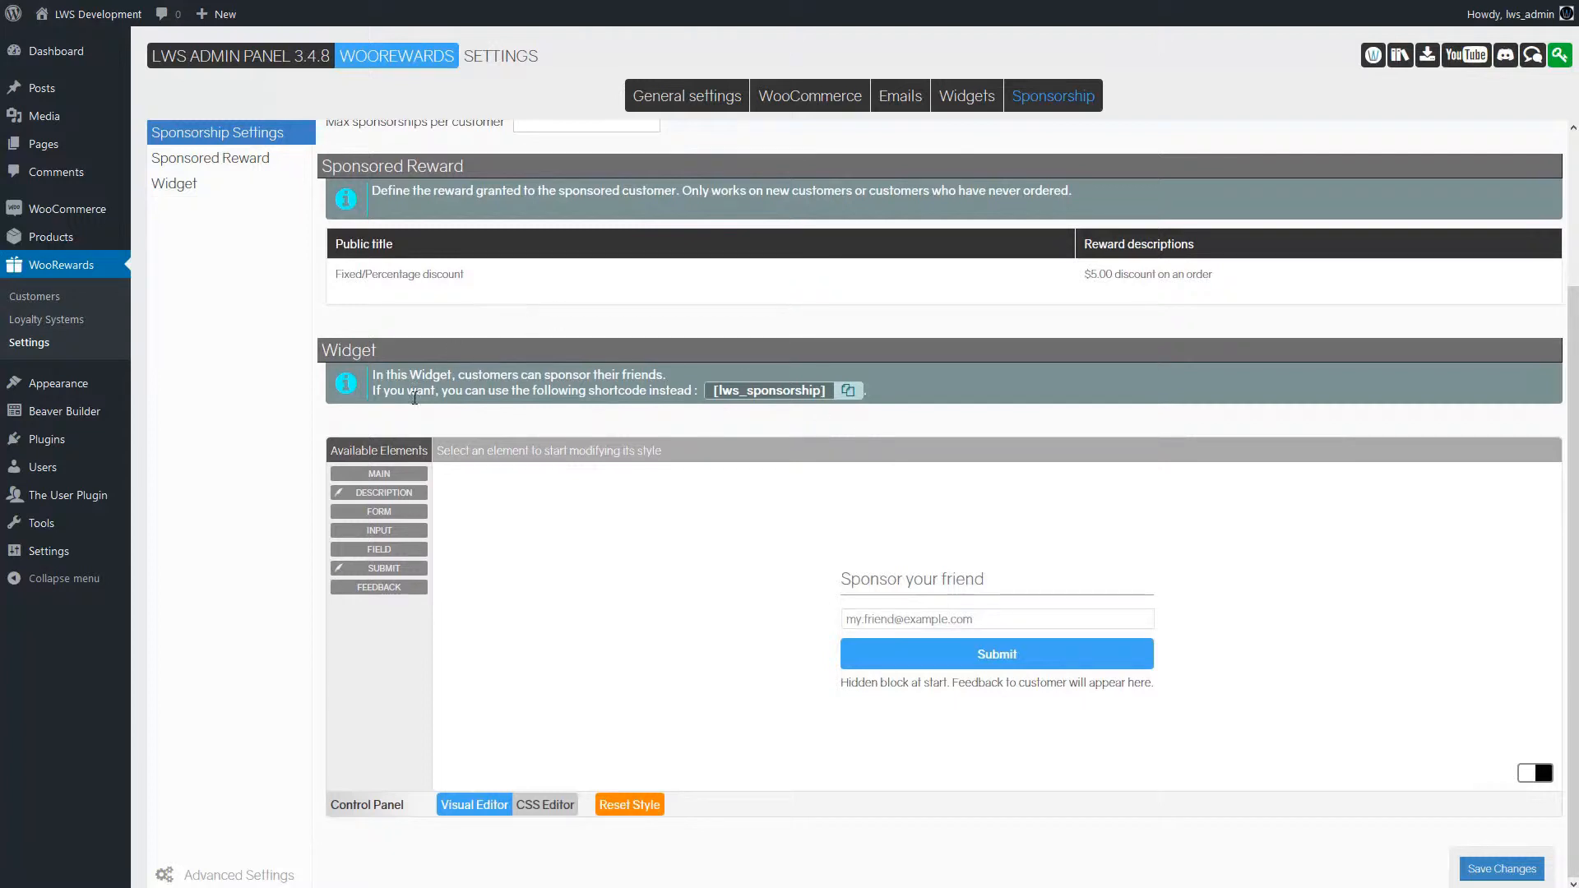
{"action": "left_click", "coordinate": [996, 618]}
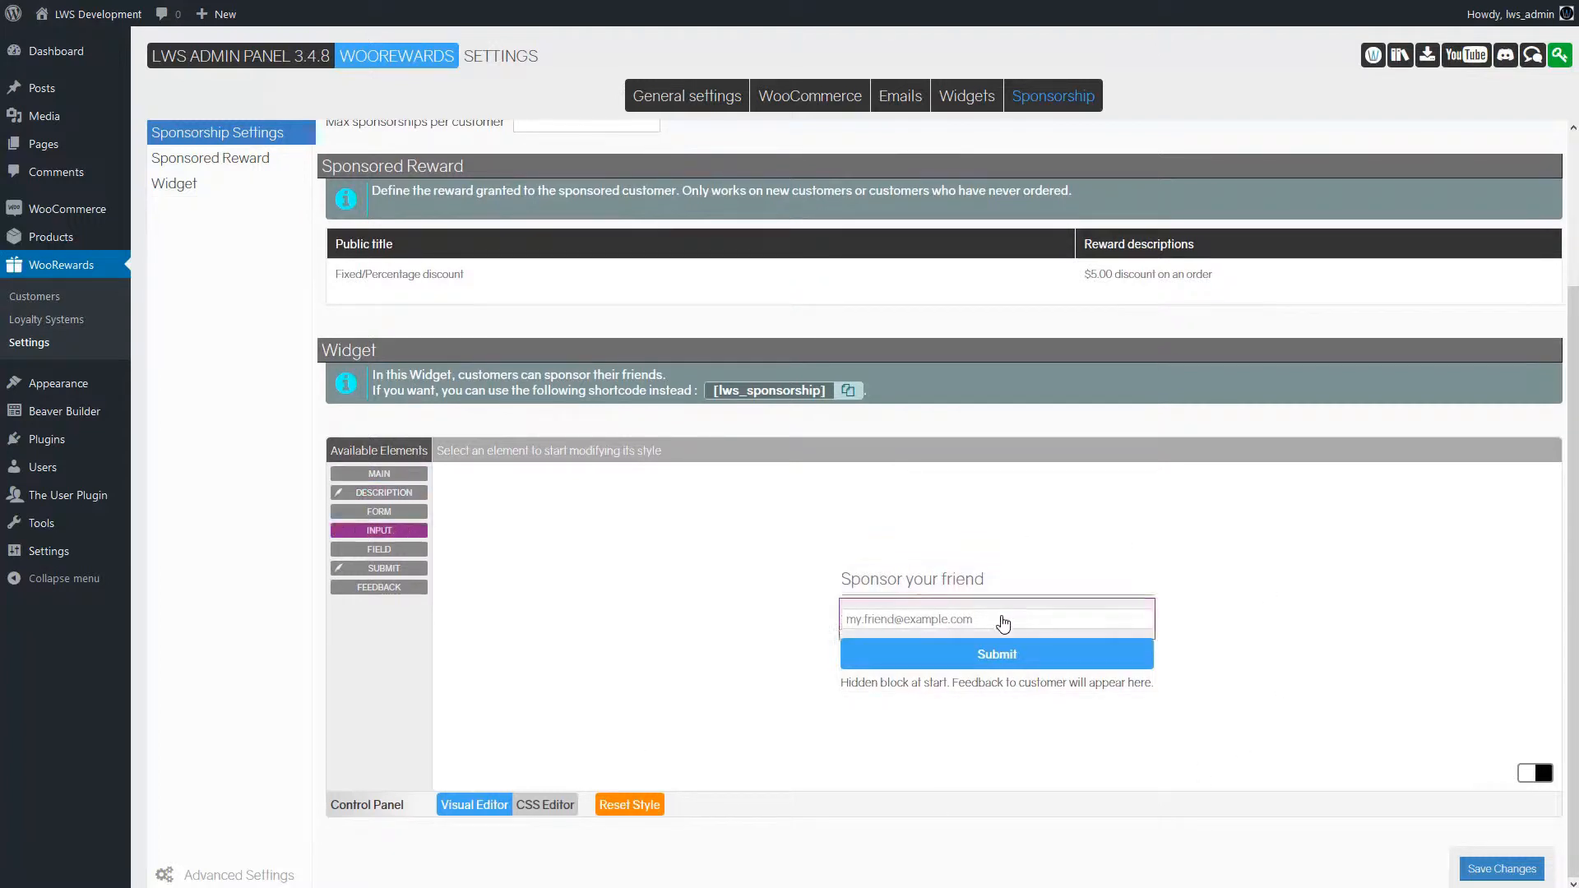
{"action": "left_click", "coordinate": [721, 480]}
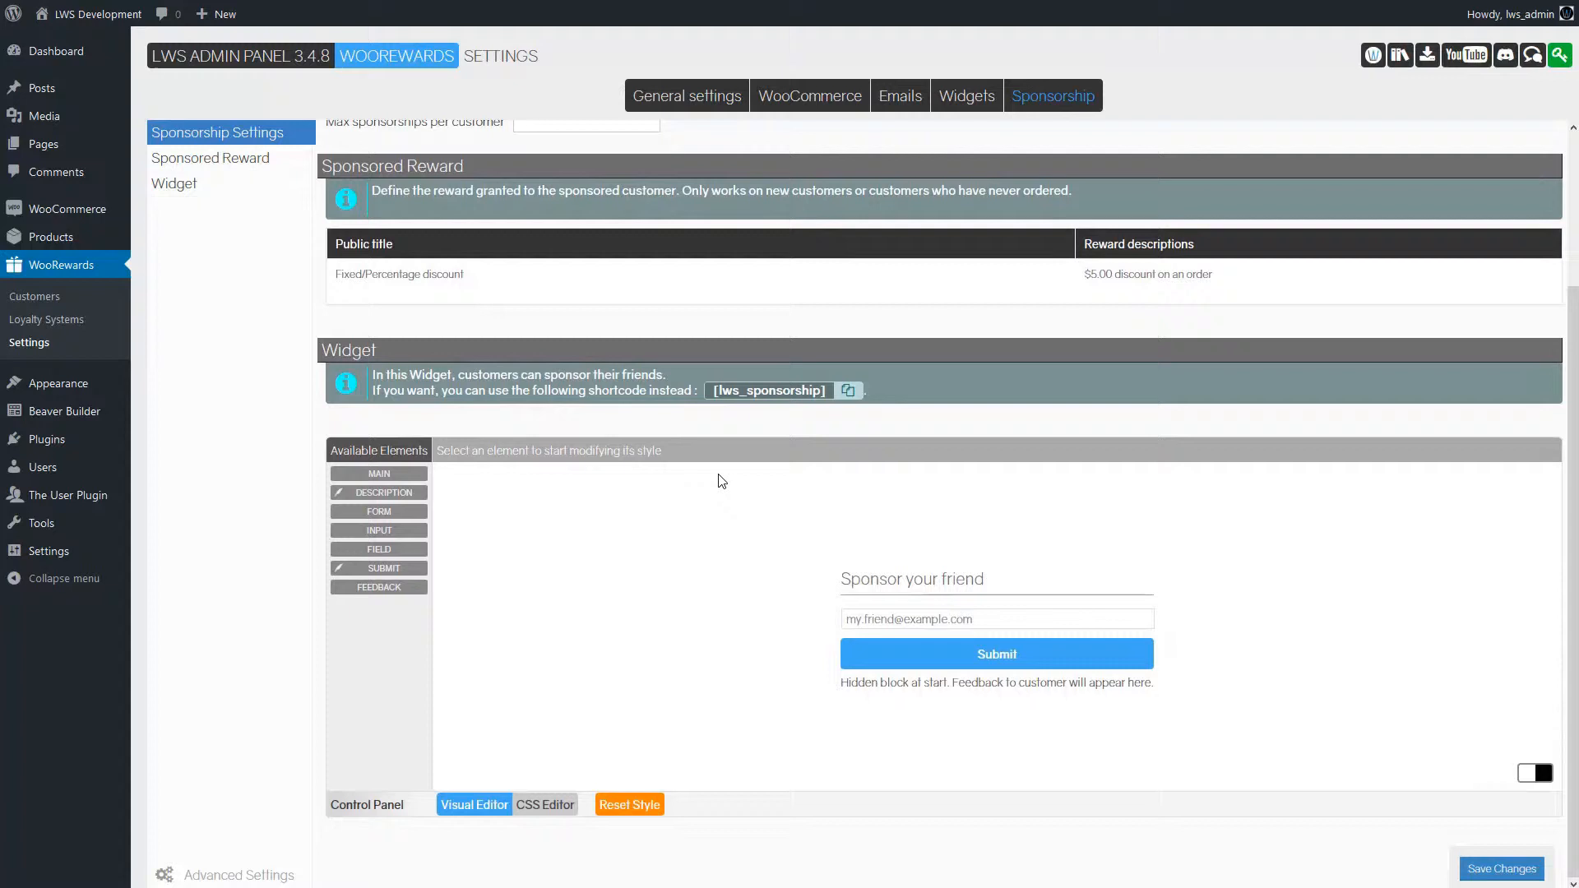
{"action": "mouse_move", "coordinate": [812, 533]}
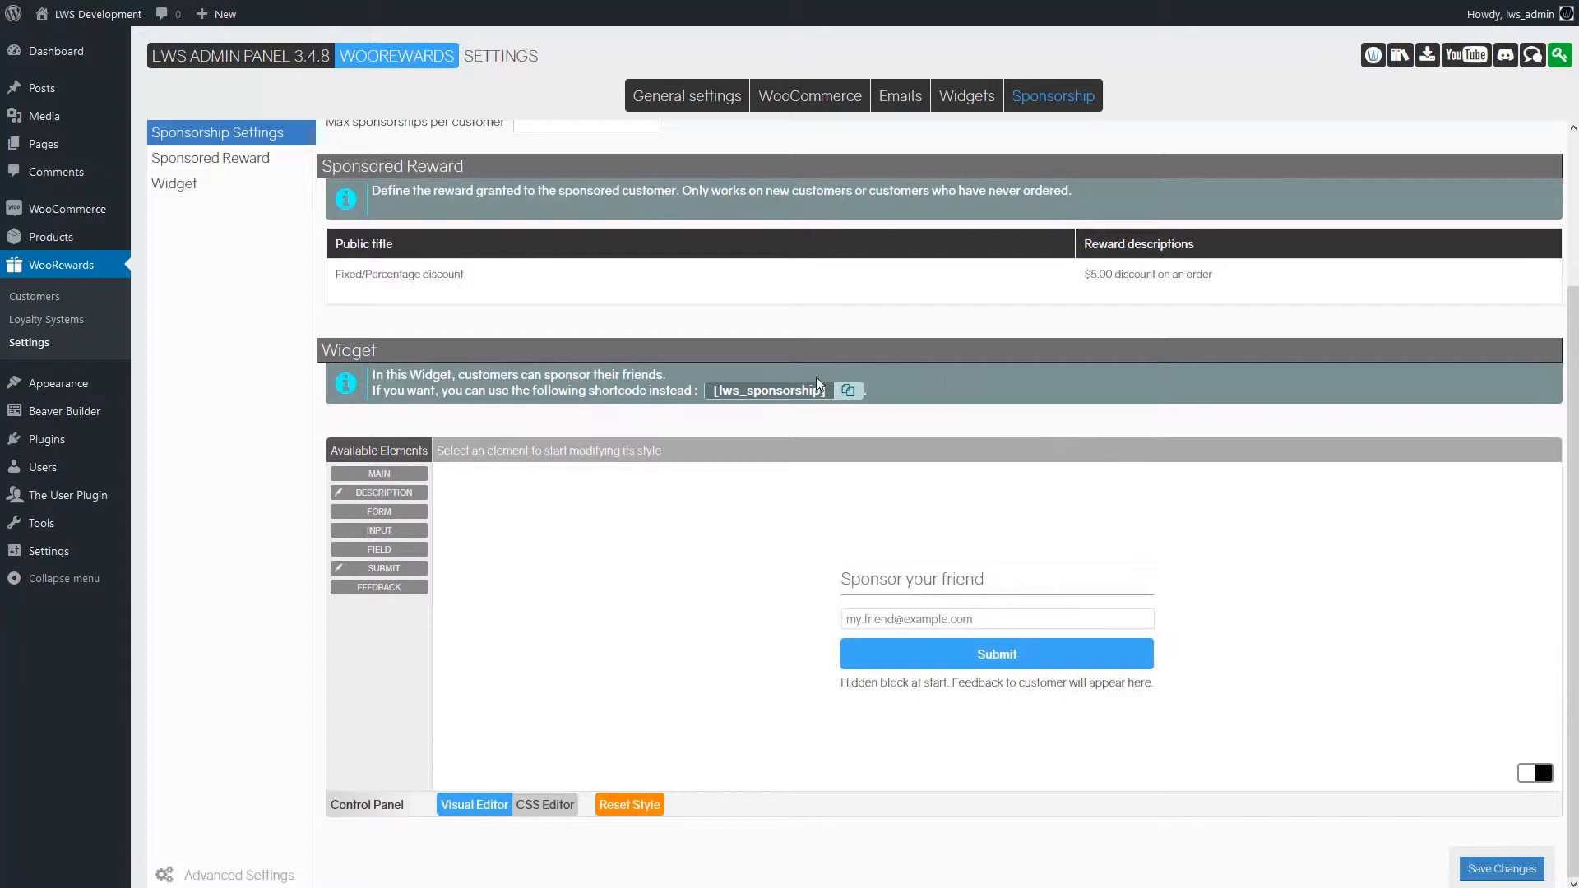
{"action": "mouse_move", "coordinate": [46, 319]}
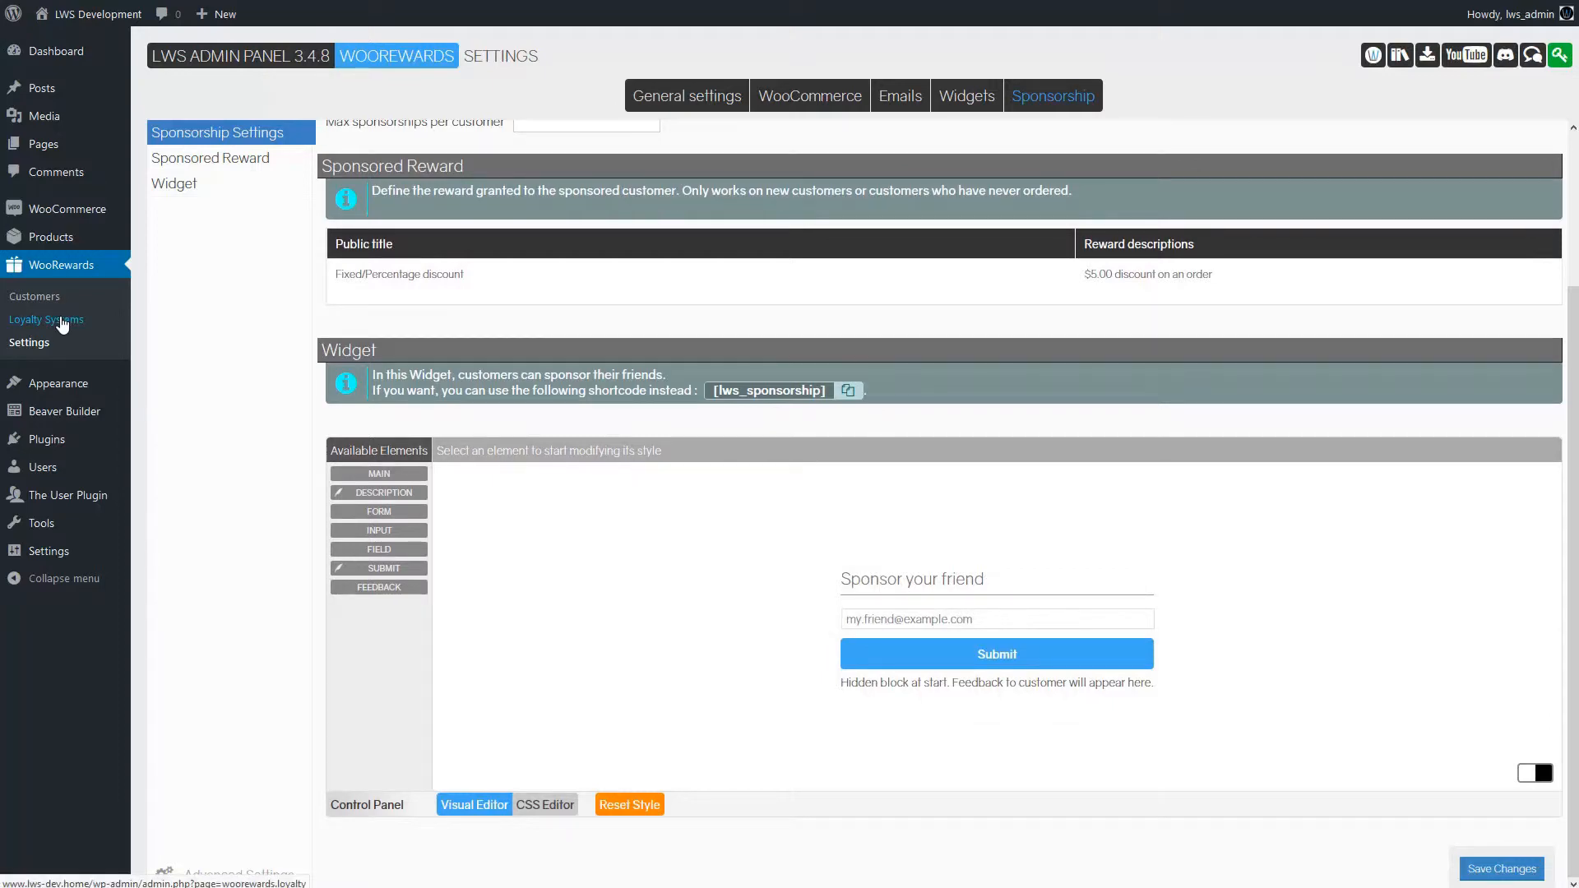
Step: Leave settings via 'Quitter la page' and open Standard System from Loyalty Systems
{"action": "left_click", "coordinate": [45, 320]}
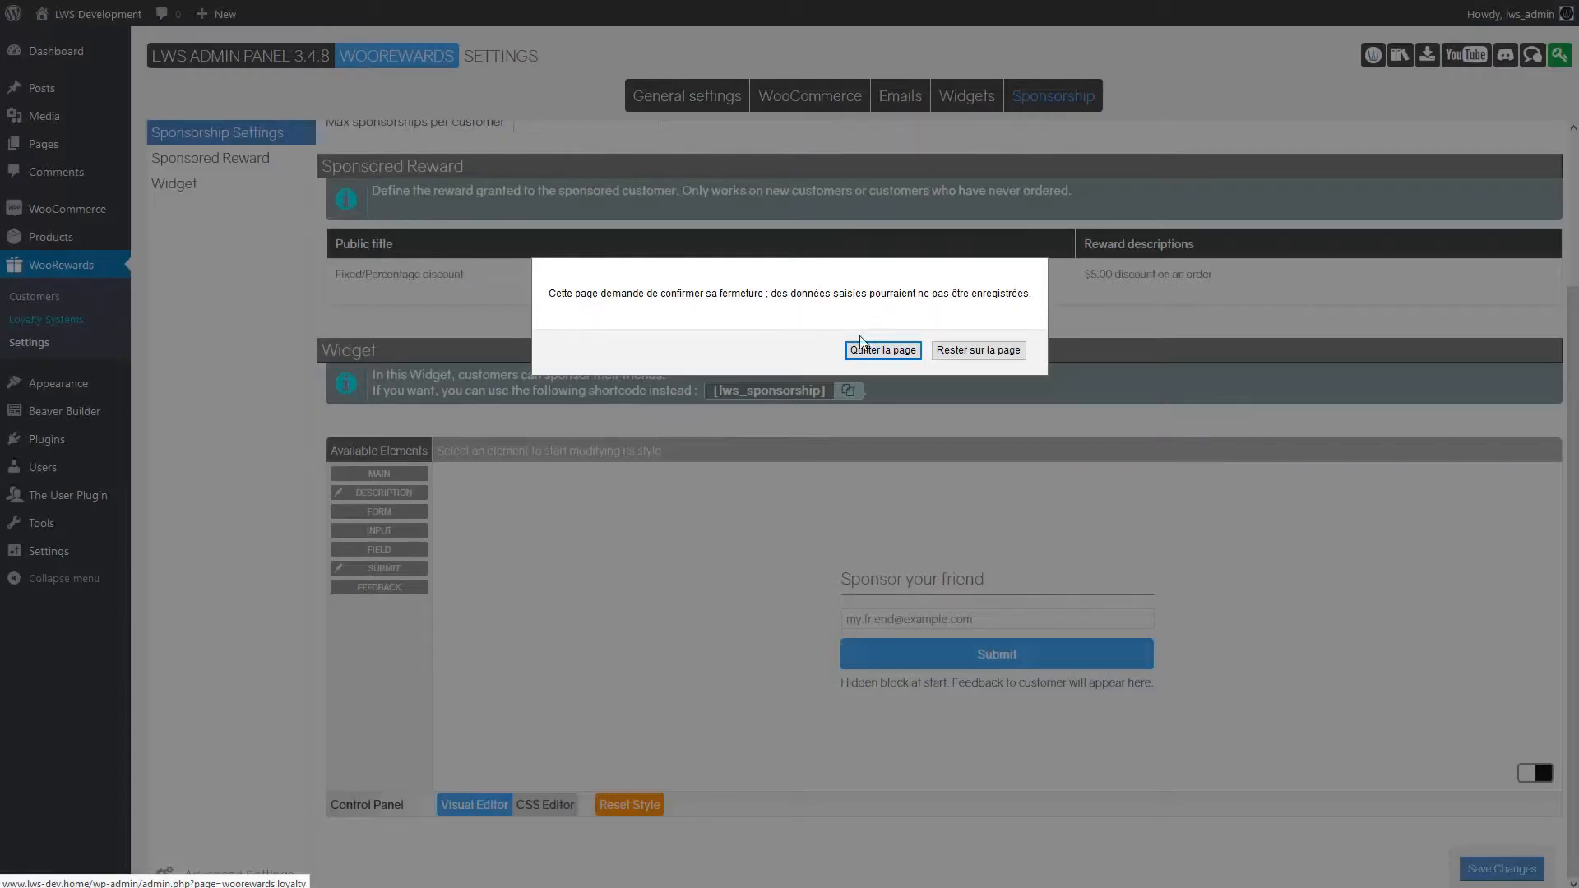
{"action": "left_click", "coordinate": [882, 349]}
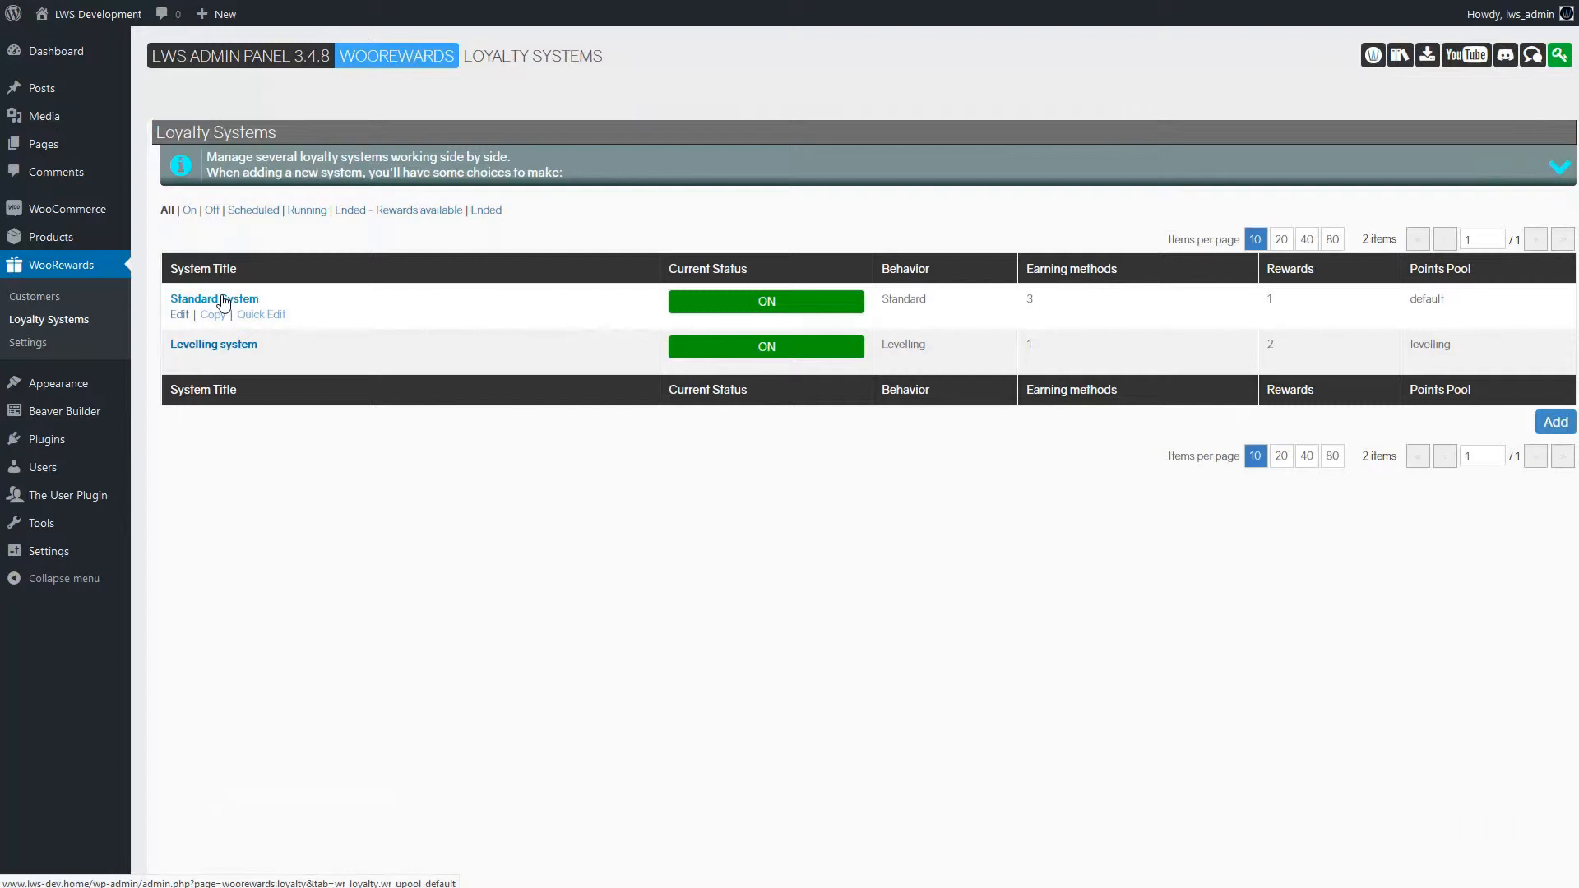
{"action": "left_click", "coordinate": [213, 298]}
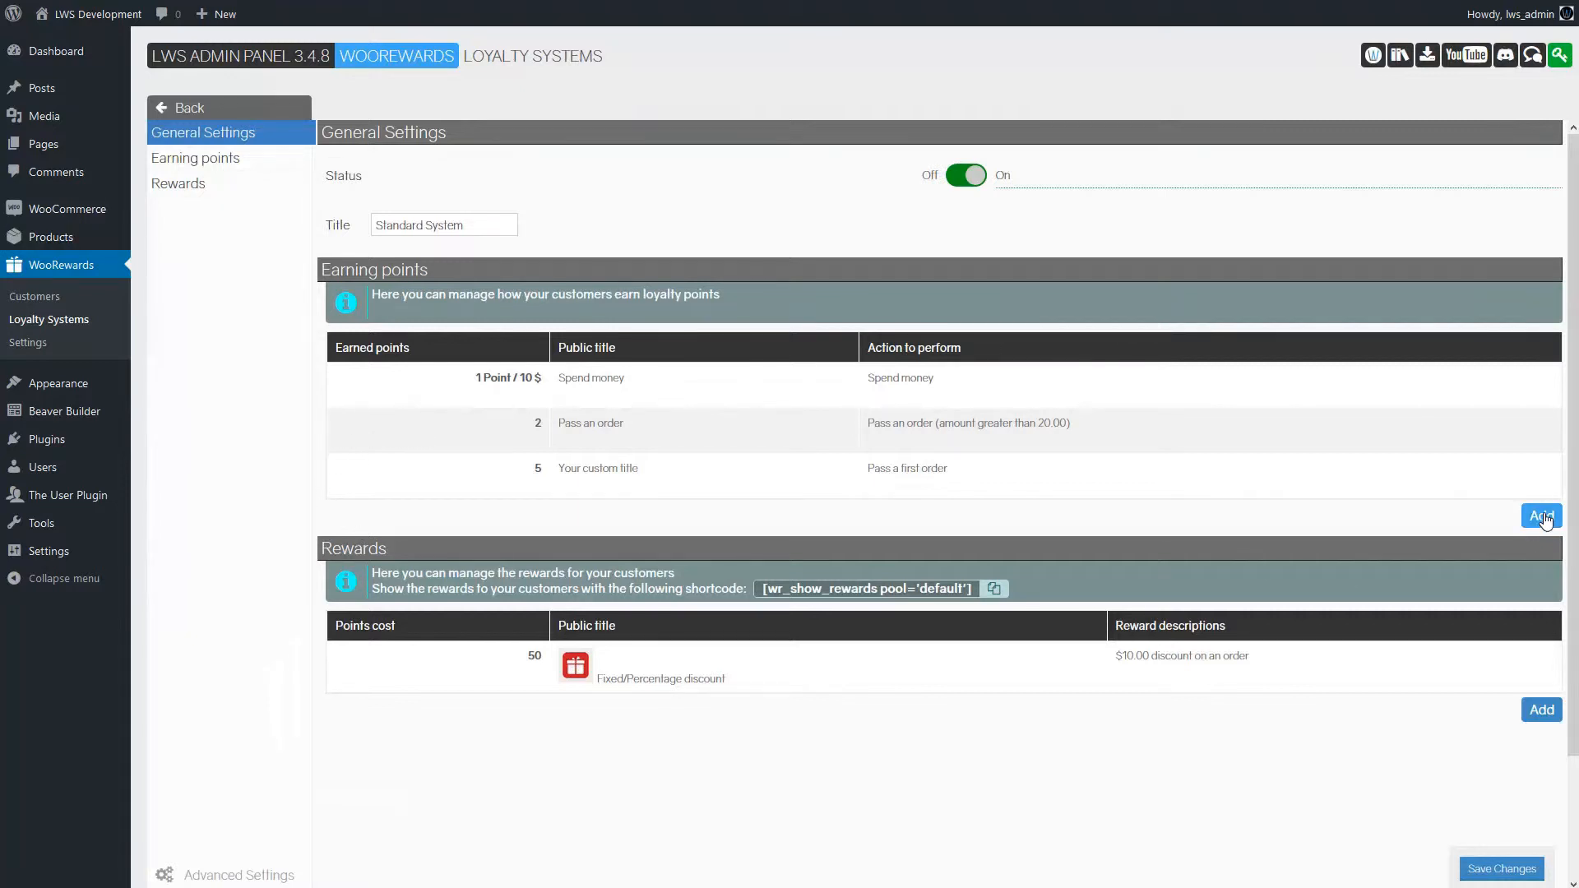
Step: Add a 10-point Sponsored user registration earning method and save the Standard System
{"action": "left_click", "coordinate": [1539, 517]}
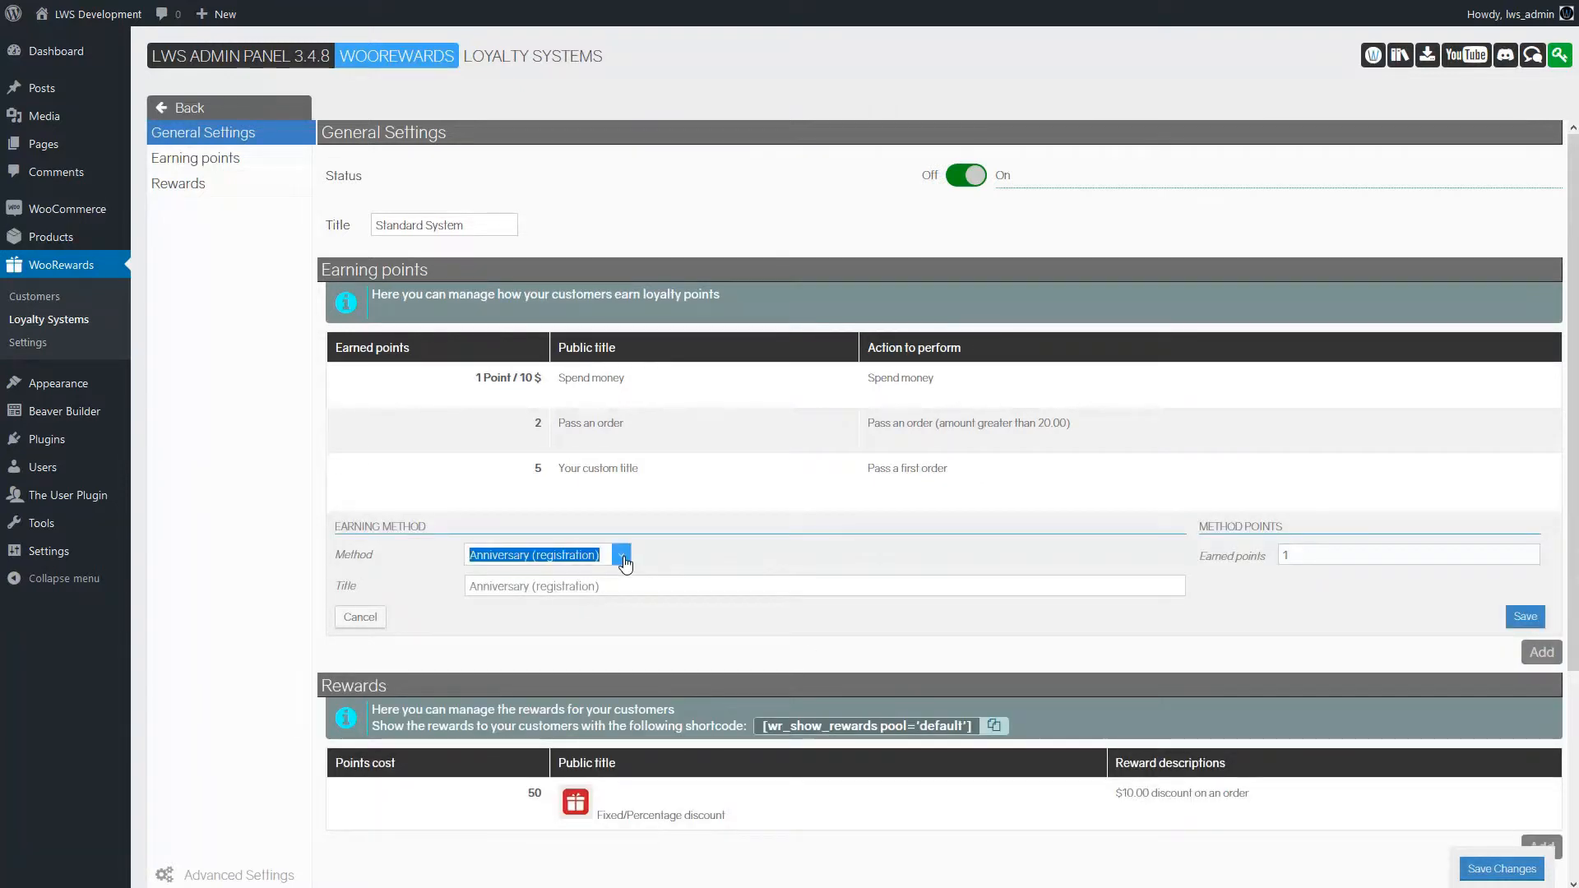
{"action": "left_click", "coordinate": [621, 553]}
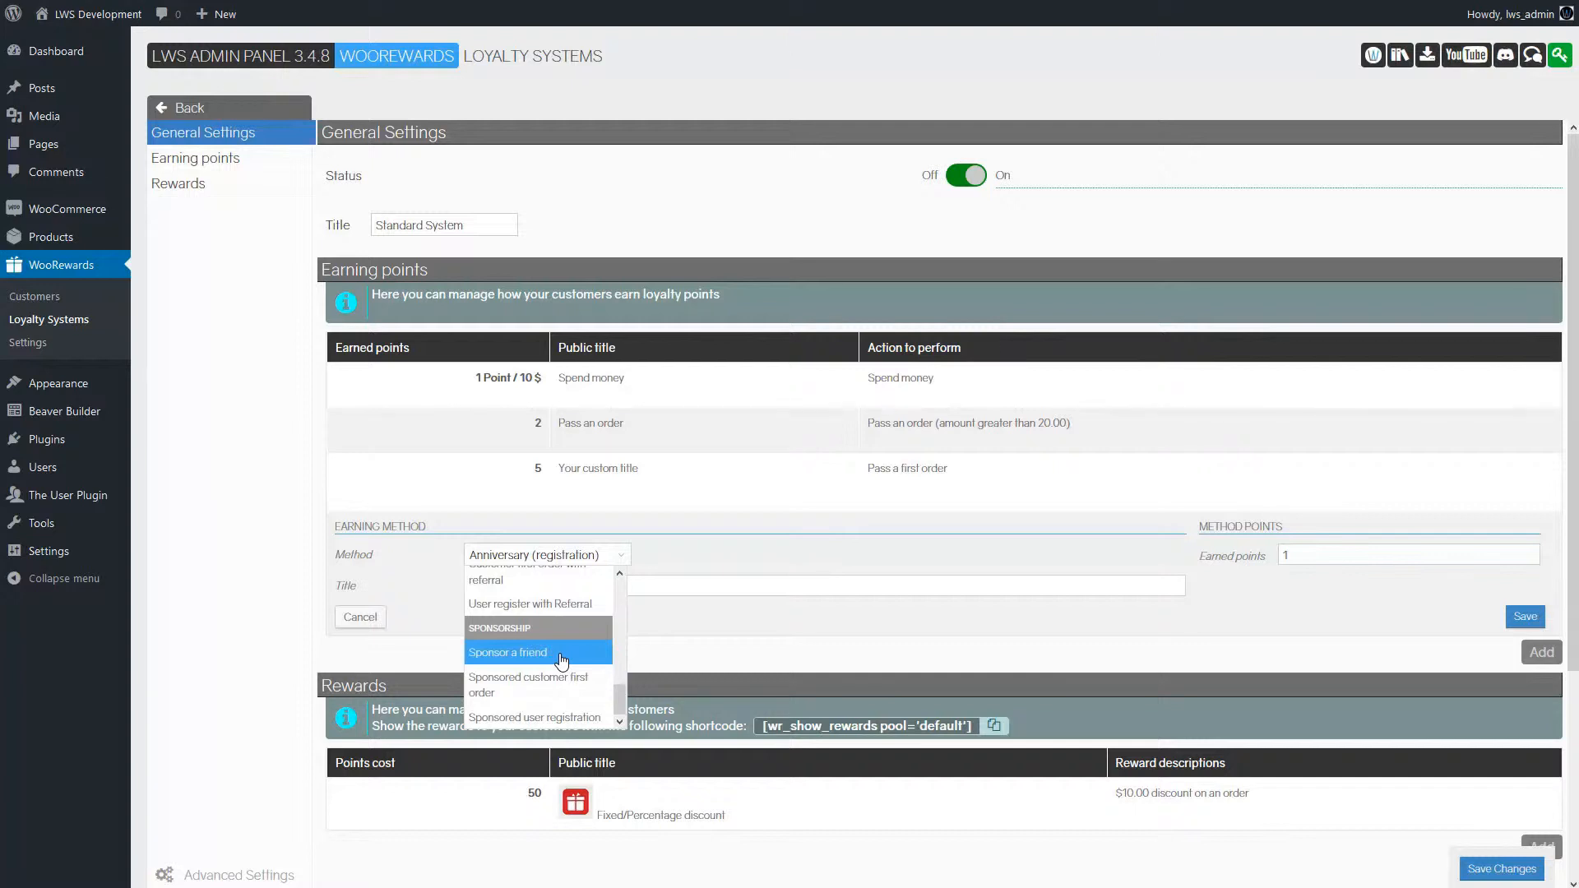
{"action": "mouse_move", "coordinate": [576, 660]}
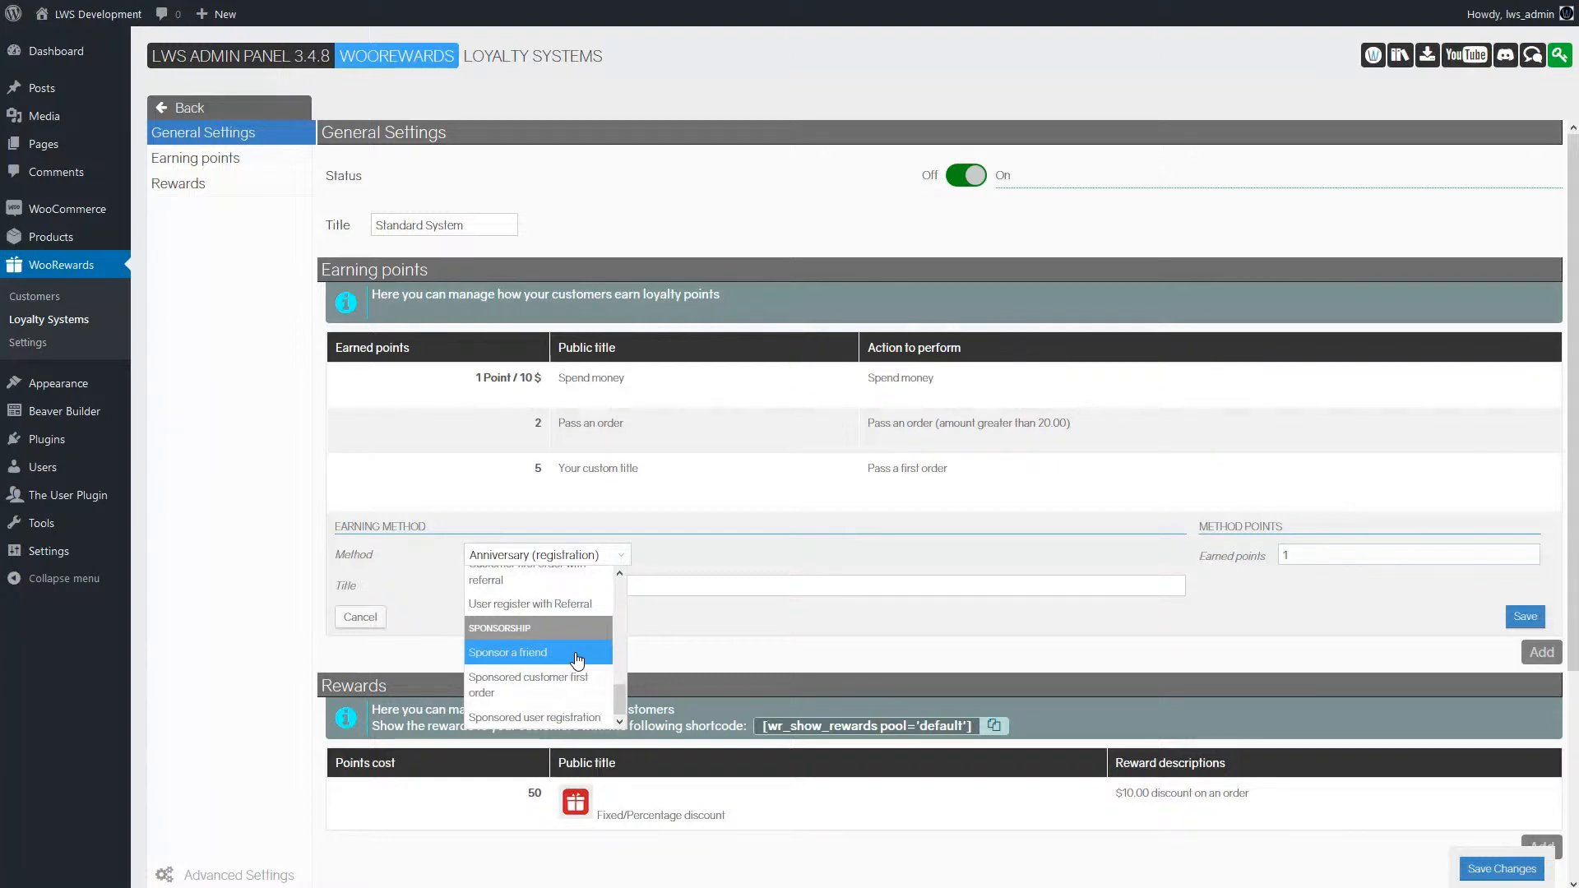
{"action": "mouse_move", "coordinate": [576, 660]}
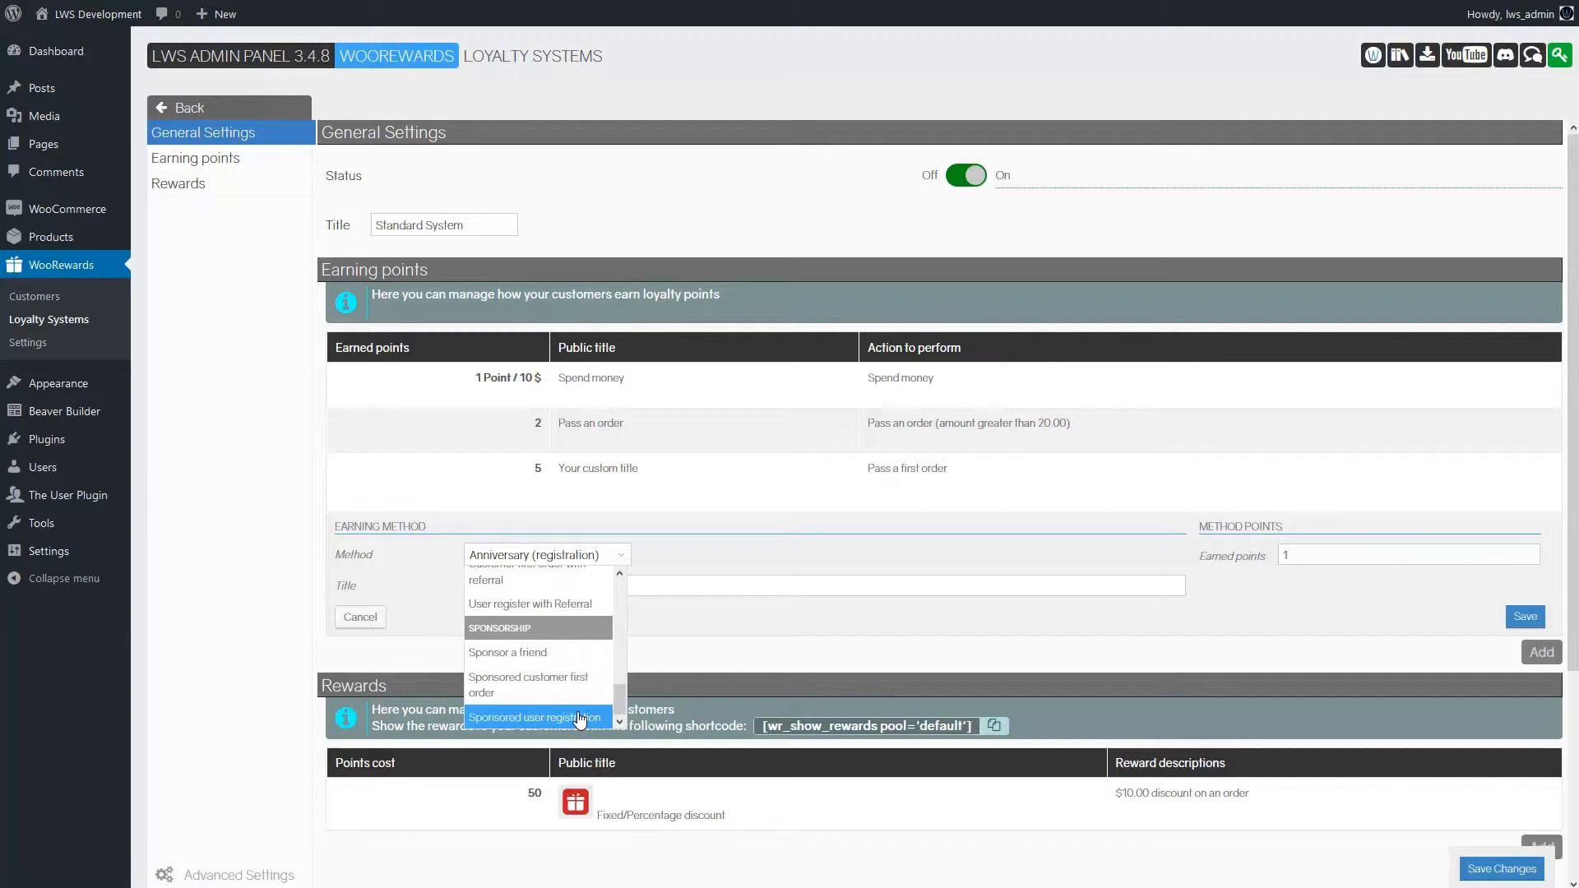
{"action": "mouse_move", "coordinate": [578, 683]}
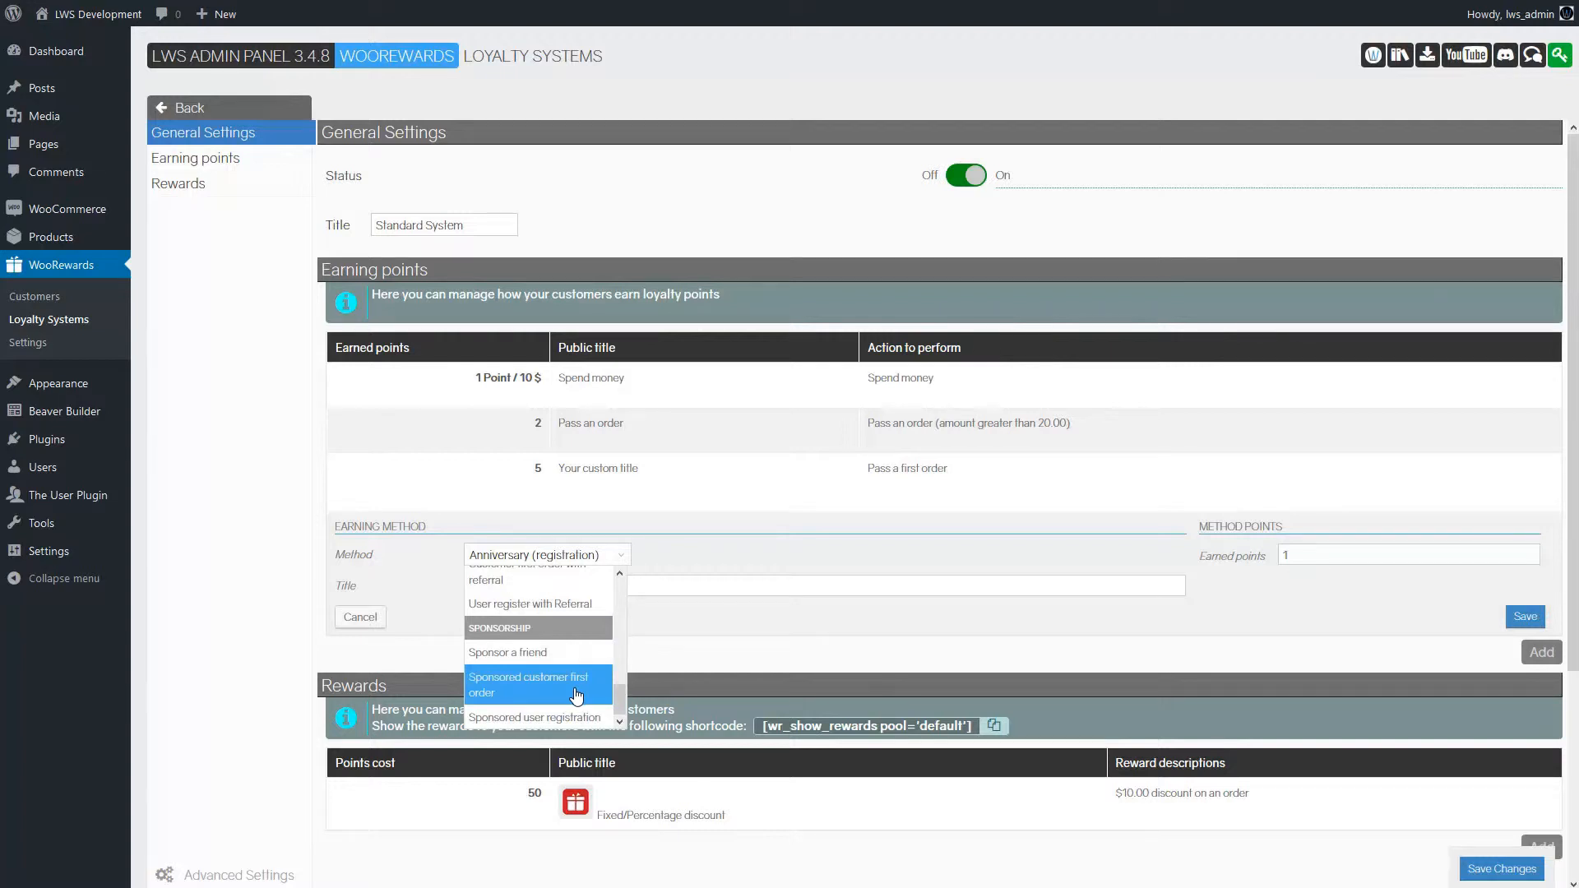
{"action": "mouse_move", "coordinate": [560, 717]}
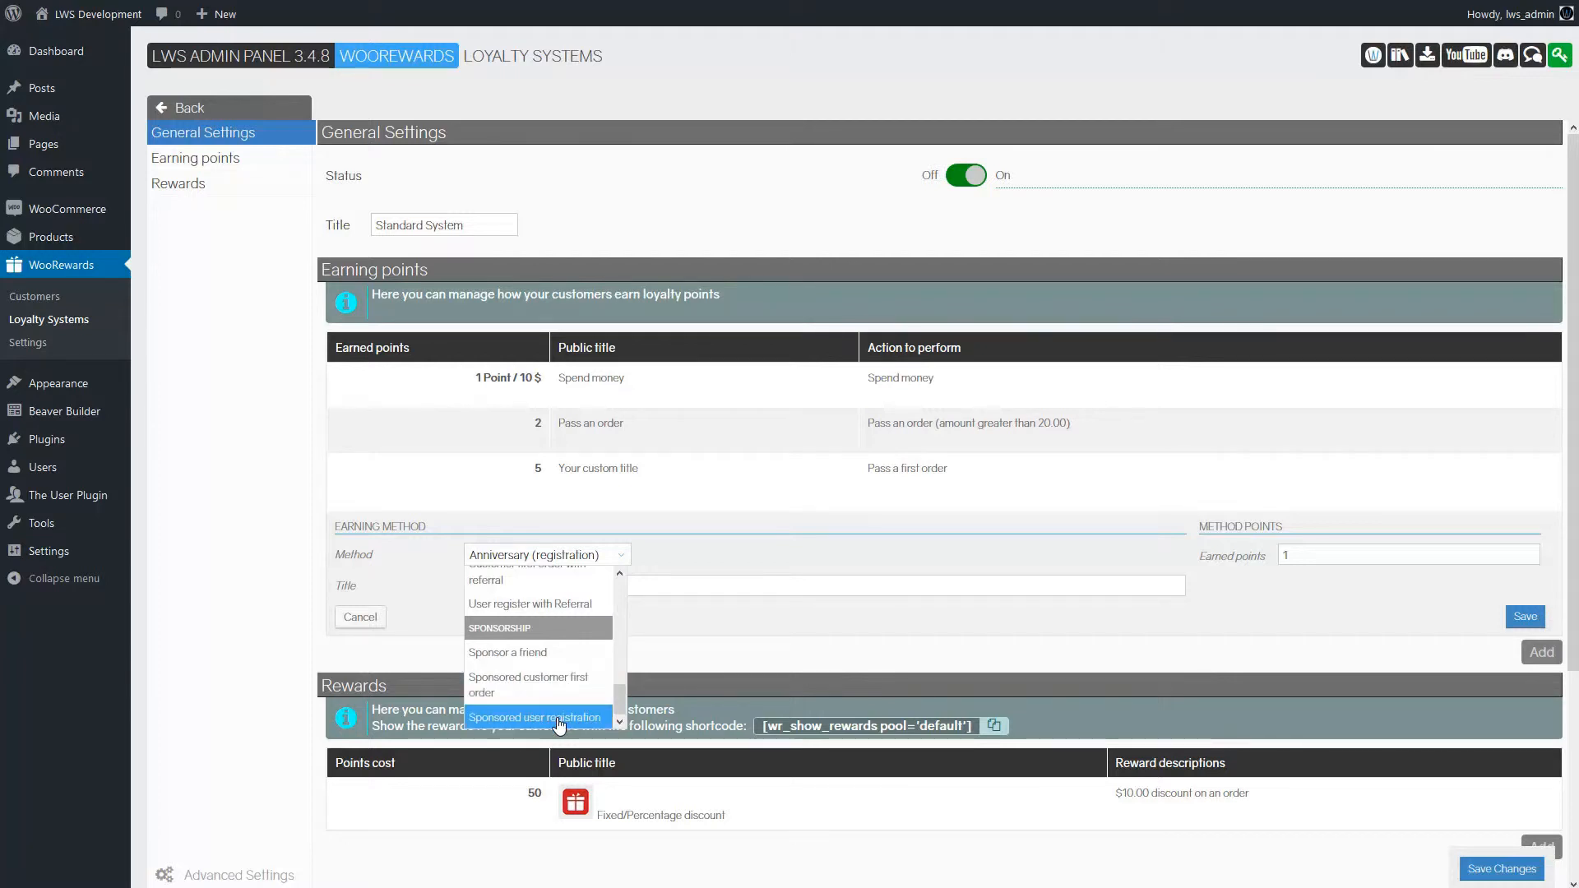
{"action": "left_click", "coordinate": [536, 717]}
{"action": "type", "text": "0"}
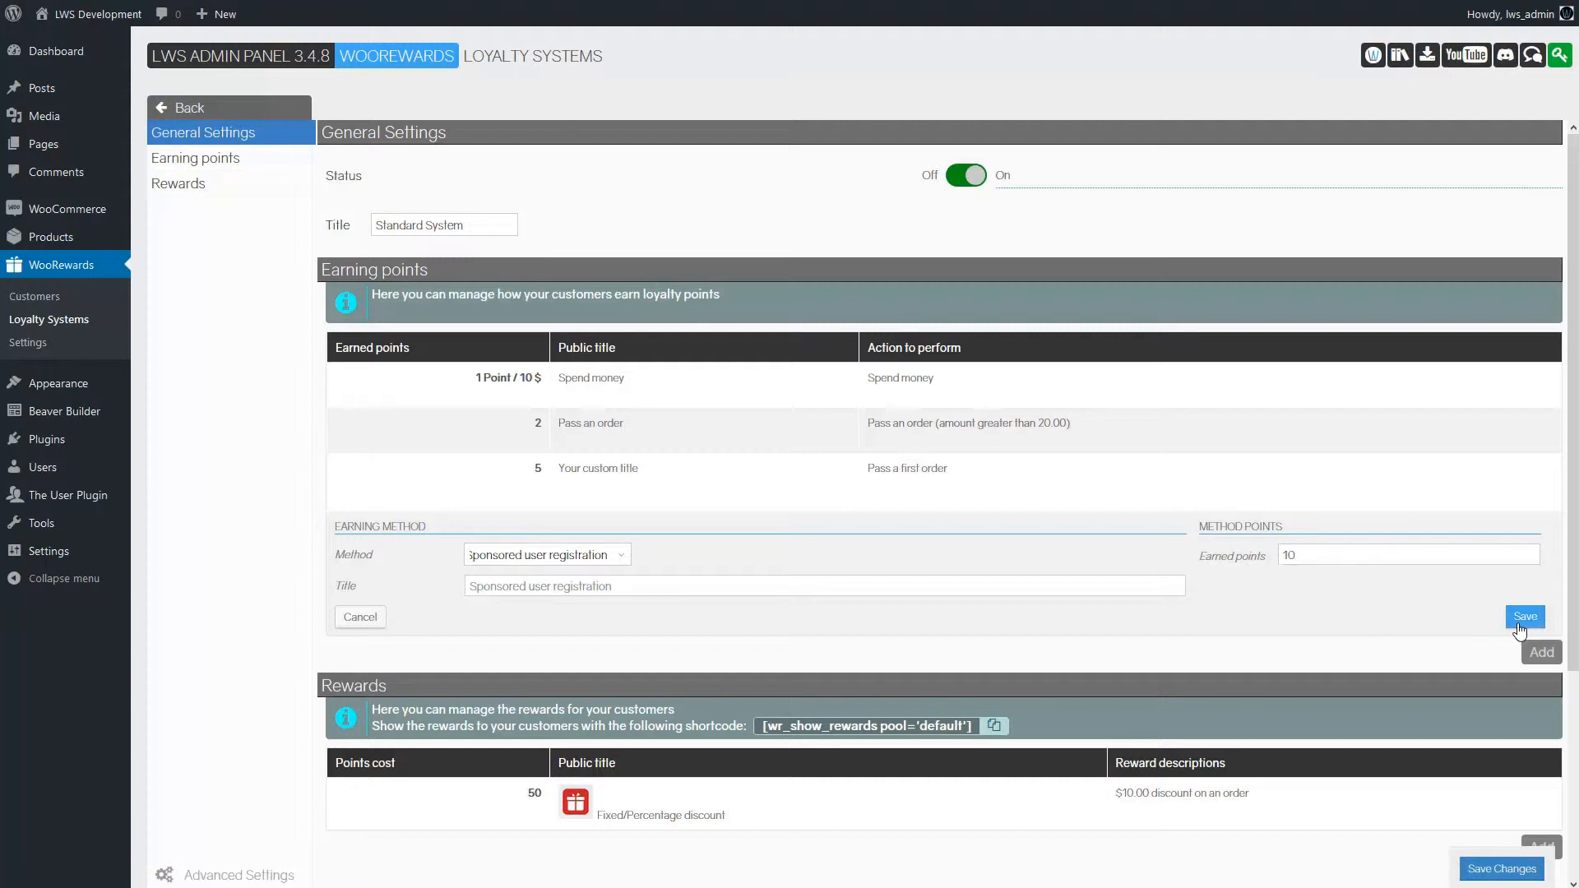
{"action": "left_click", "coordinate": [1525, 616]}
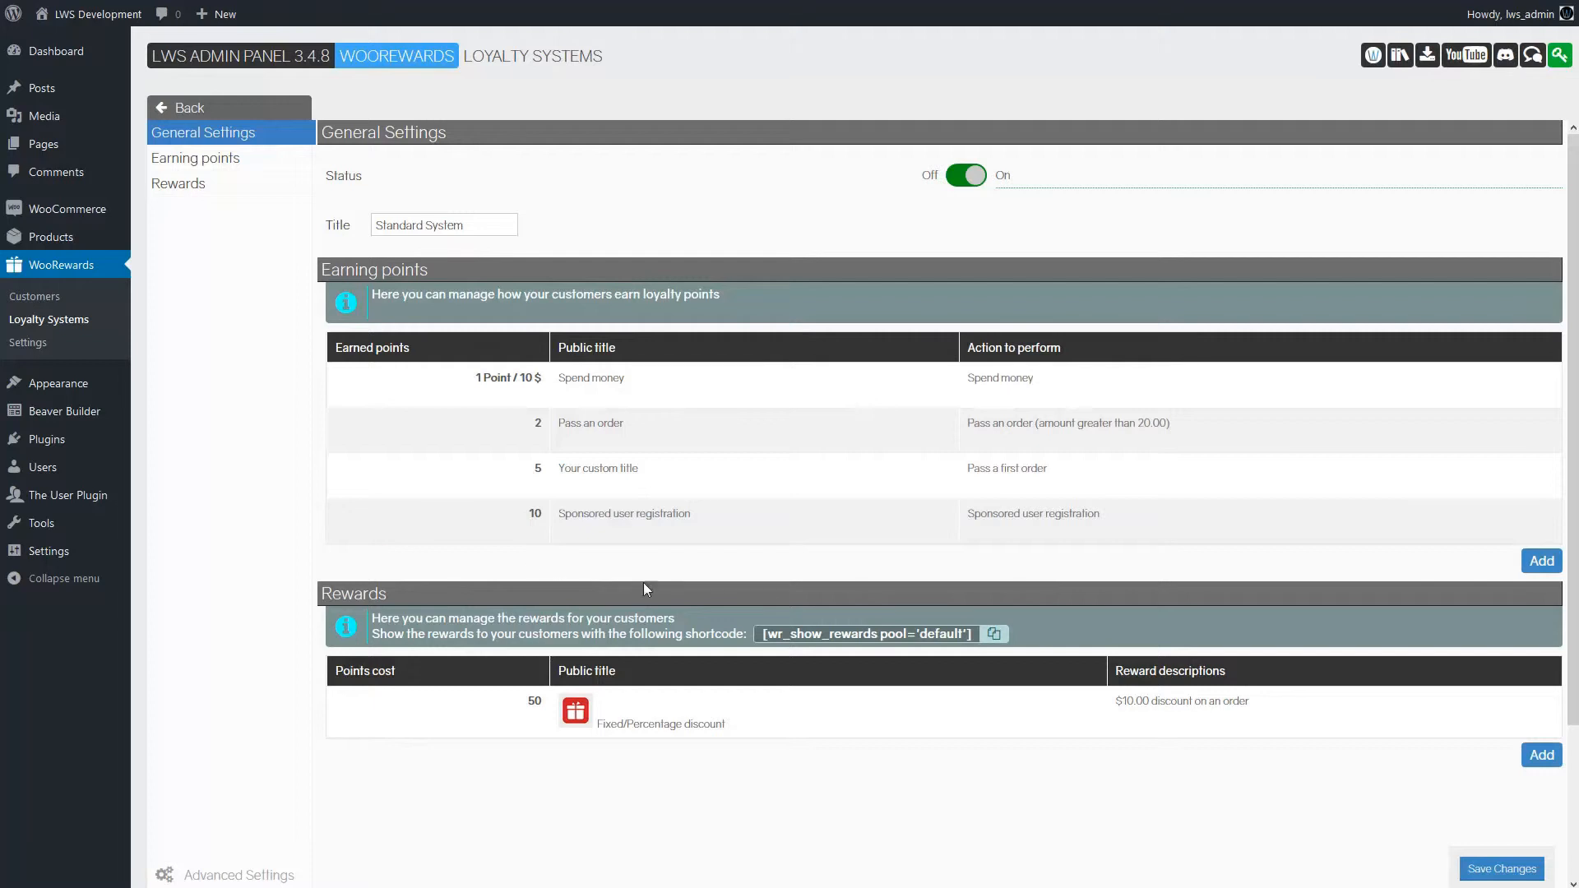
{"action": "left_click", "coordinate": [1500, 868]}
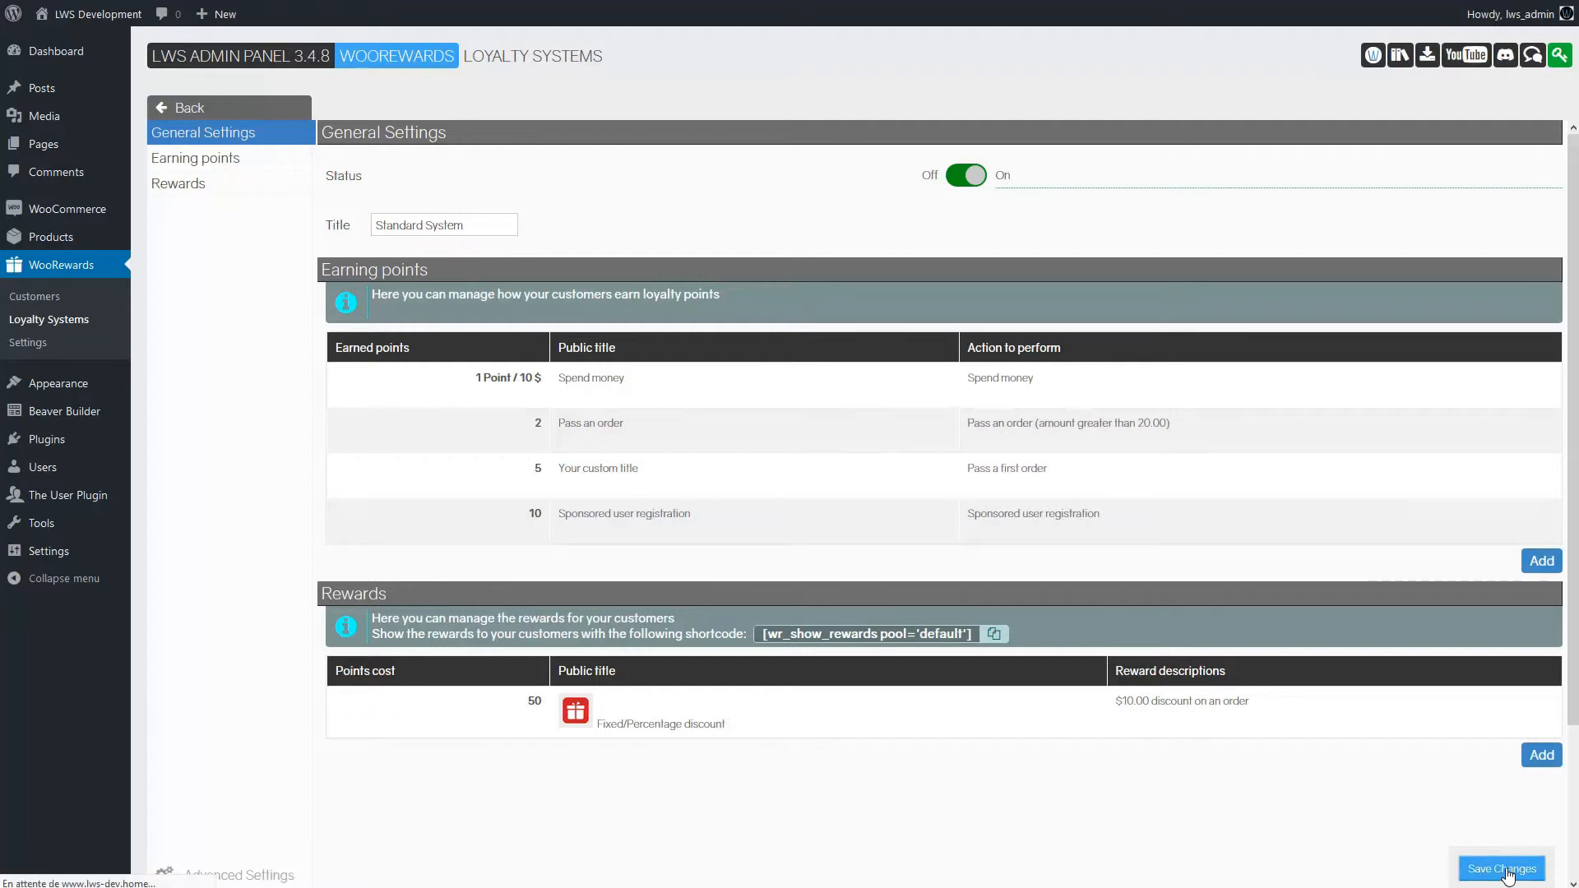
{"action": "left_click", "coordinate": [1500, 868]}
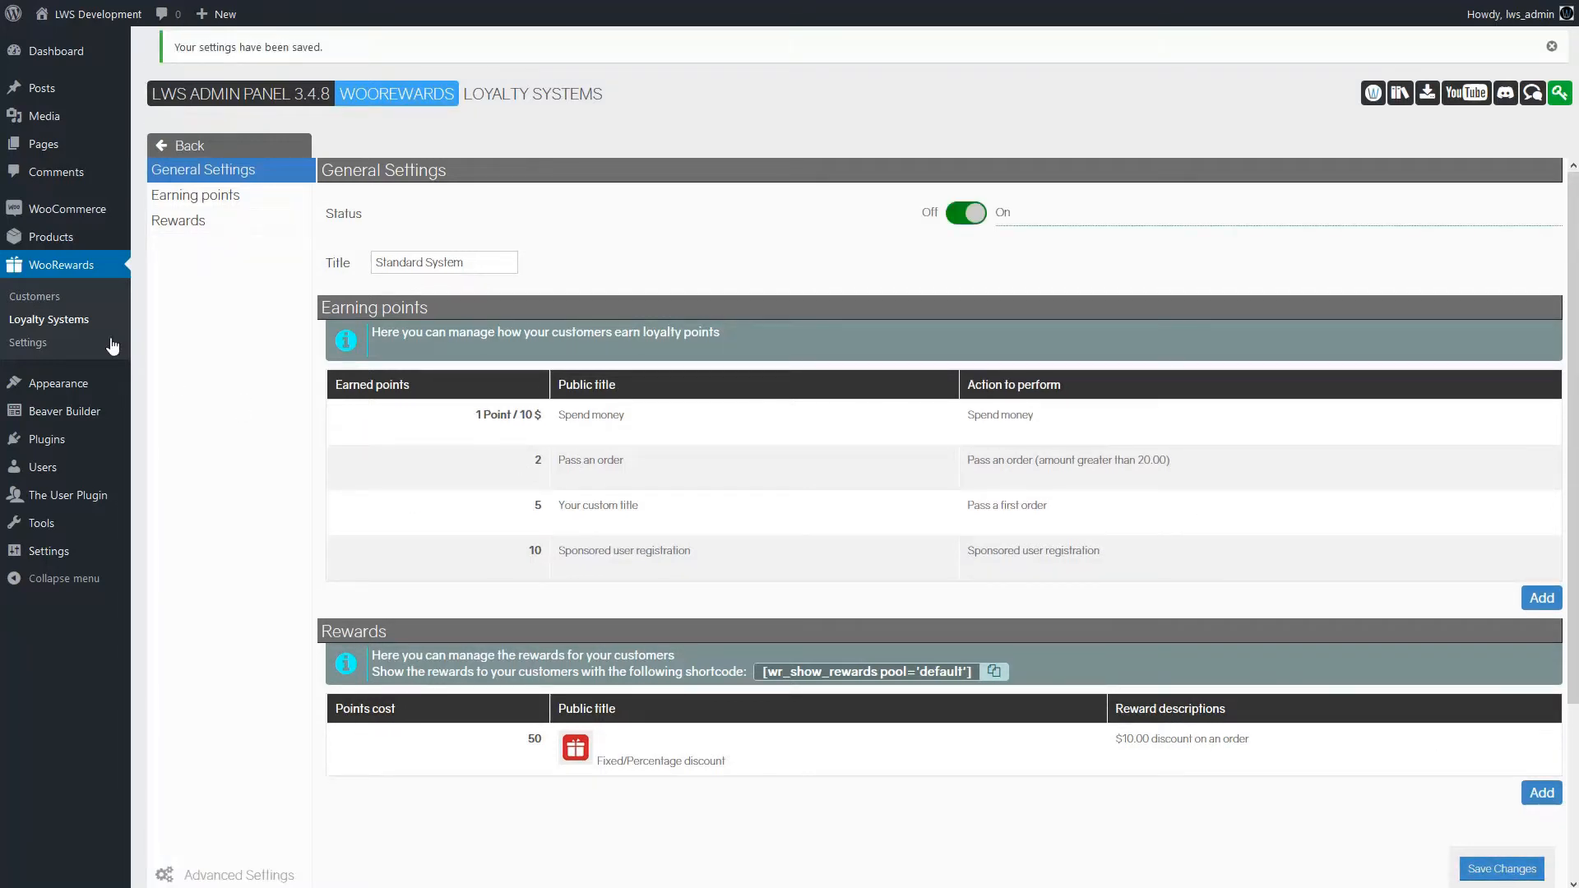
{"action": "mouse_move", "coordinate": [55, 382]}
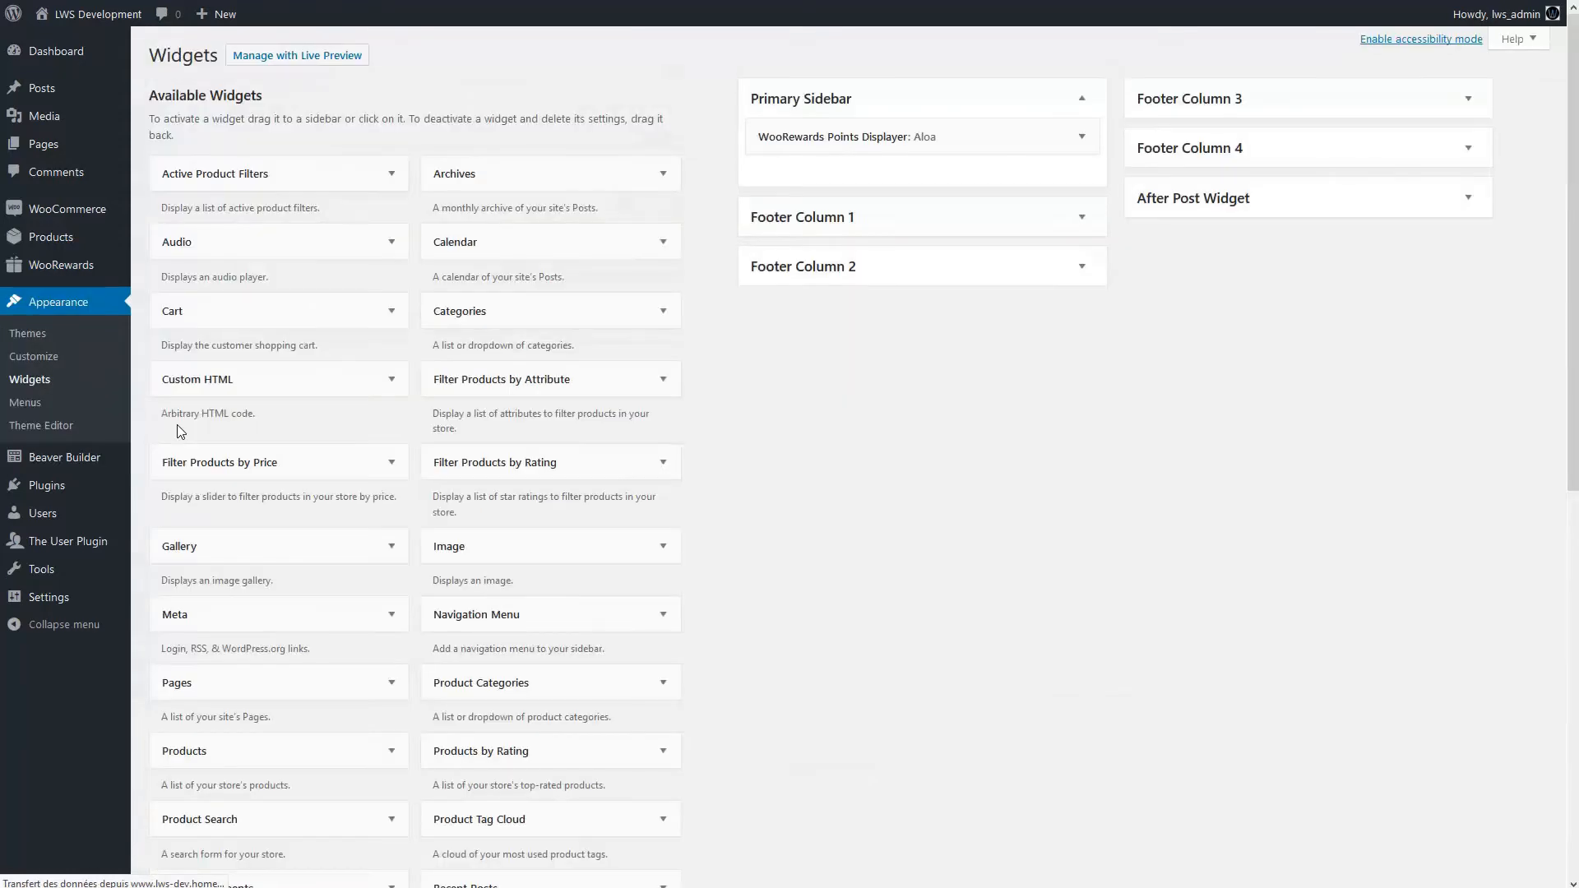
Step: Collapse the Points Displayer widget beside the new WooRewards Sponsorship widget in Primary Sidebar
{"action": "scroll", "scroll_direction": "down", "scroll_amount": 3}
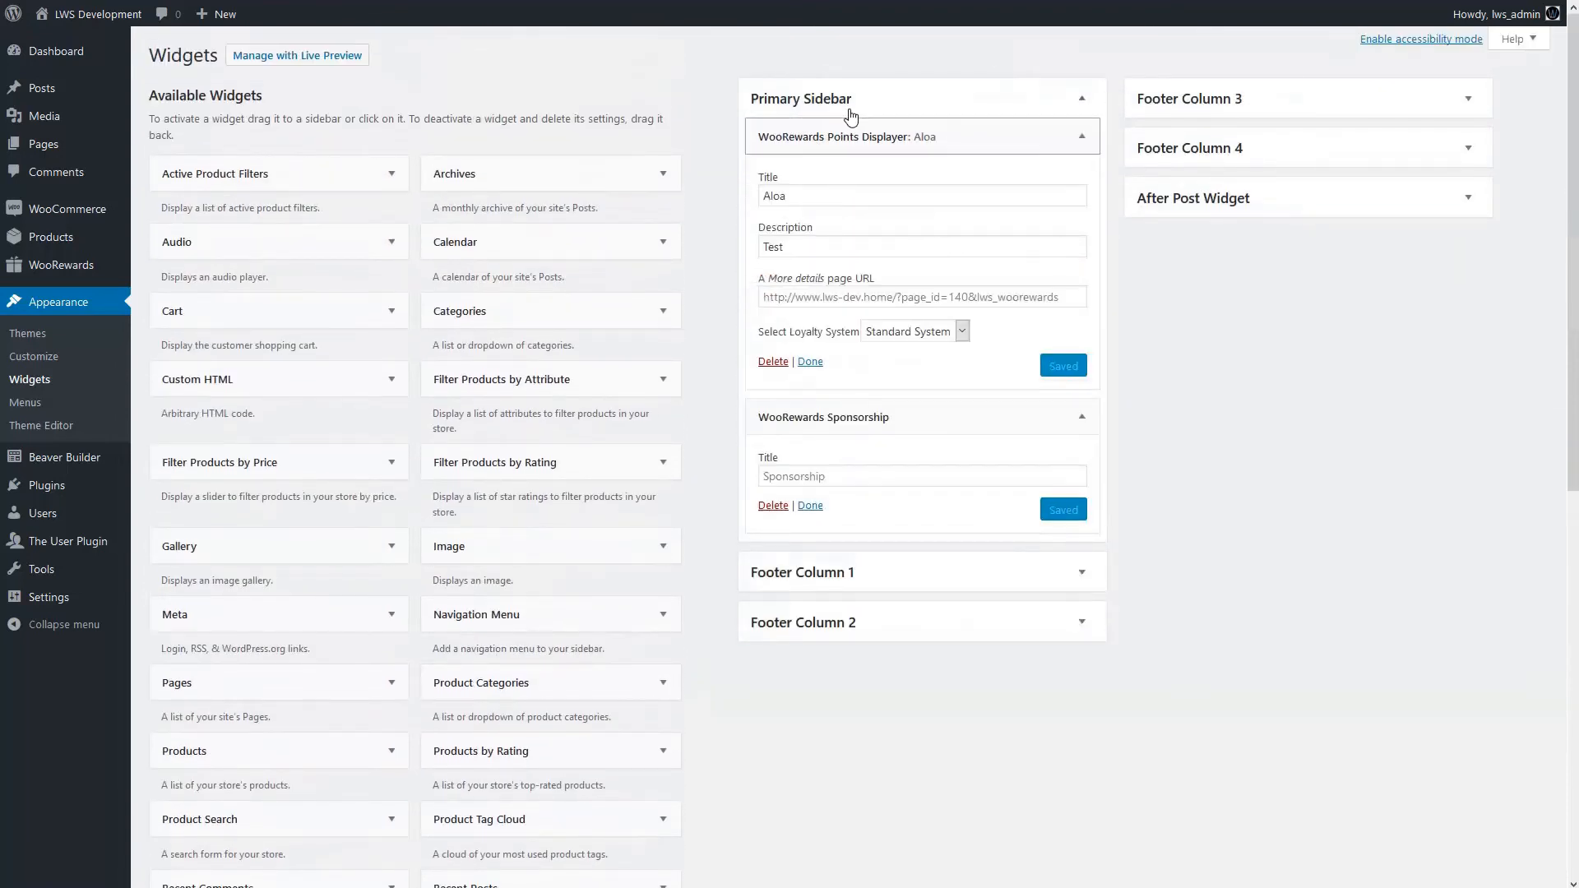
{"action": "left_click", "coordinate": [1081, 135]}
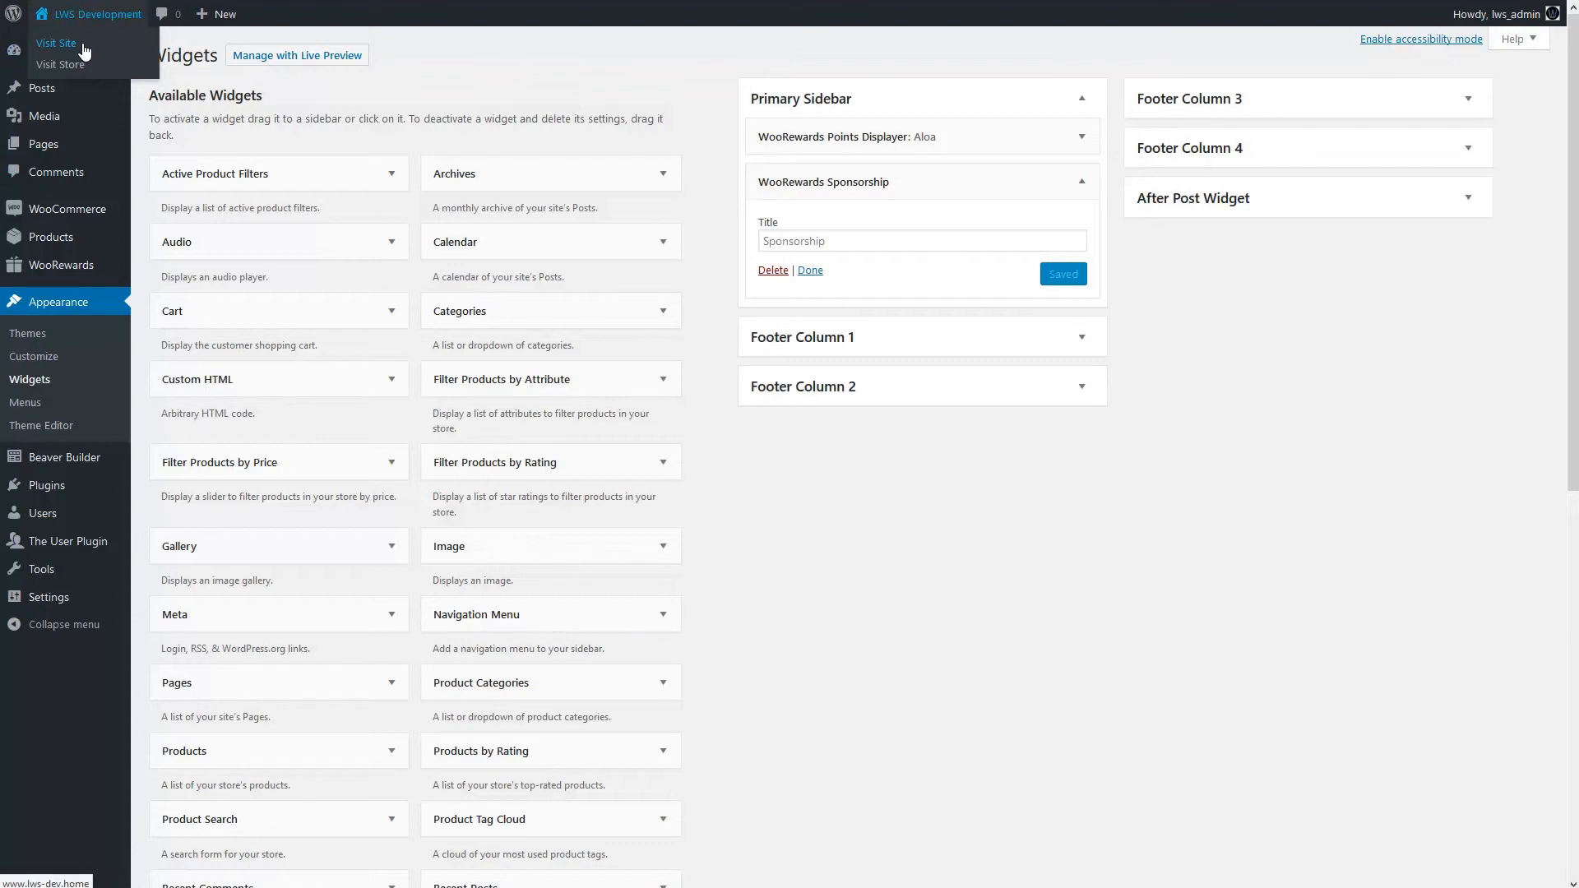
Step: Visit the public site to see the 'Sponsor your friend' sidebar widget
{"action": "left_click", "coordinate": [57, 44]}
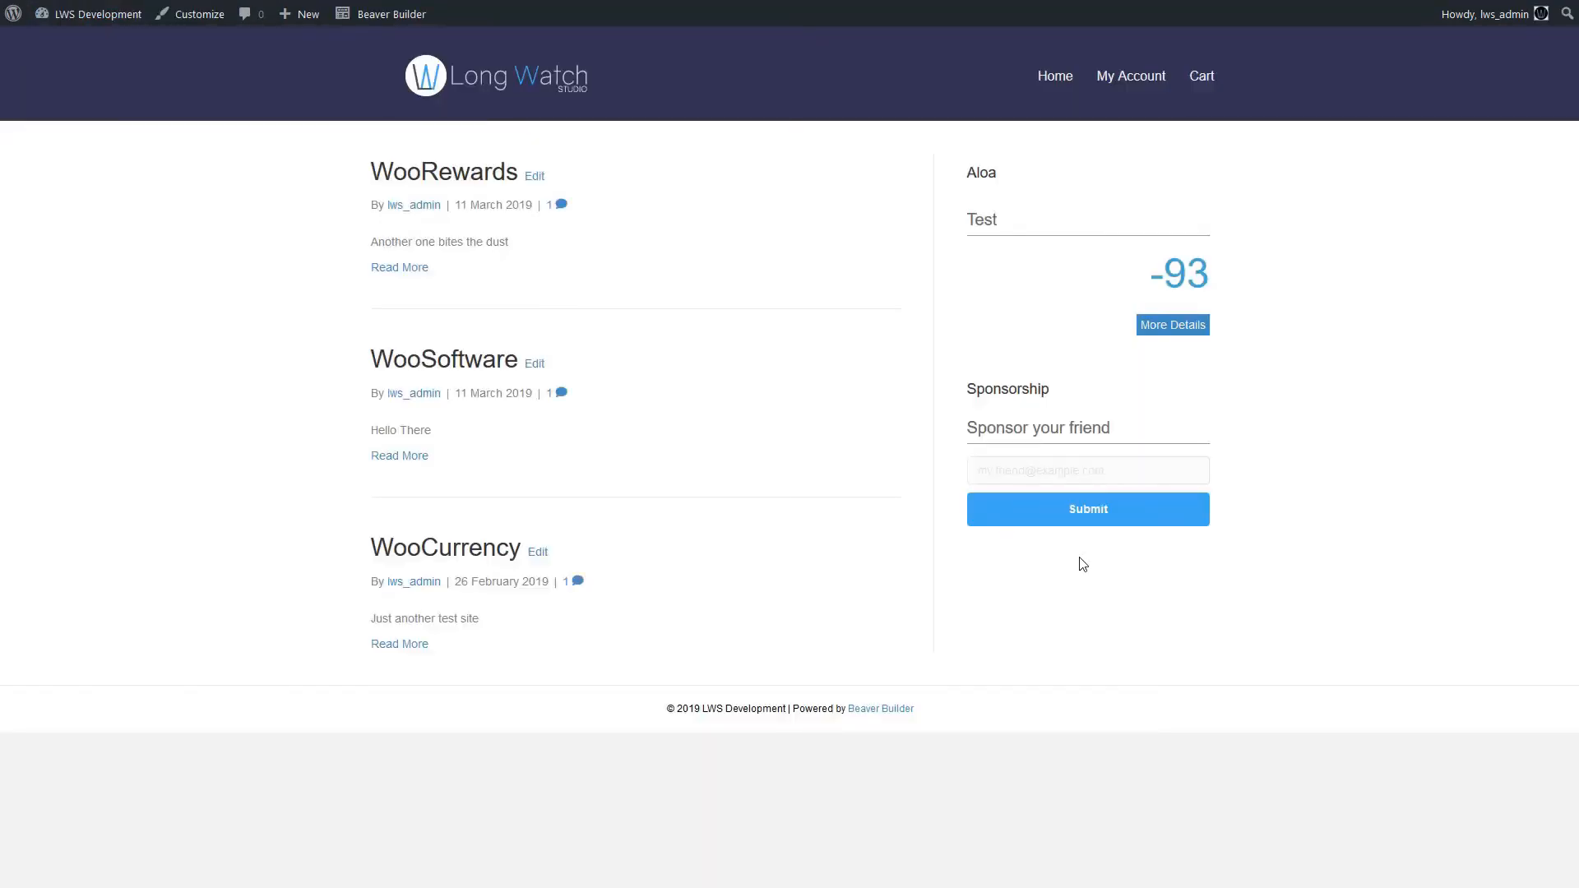
{"action": "mouse_move", "coordinate": [1024, 339]}
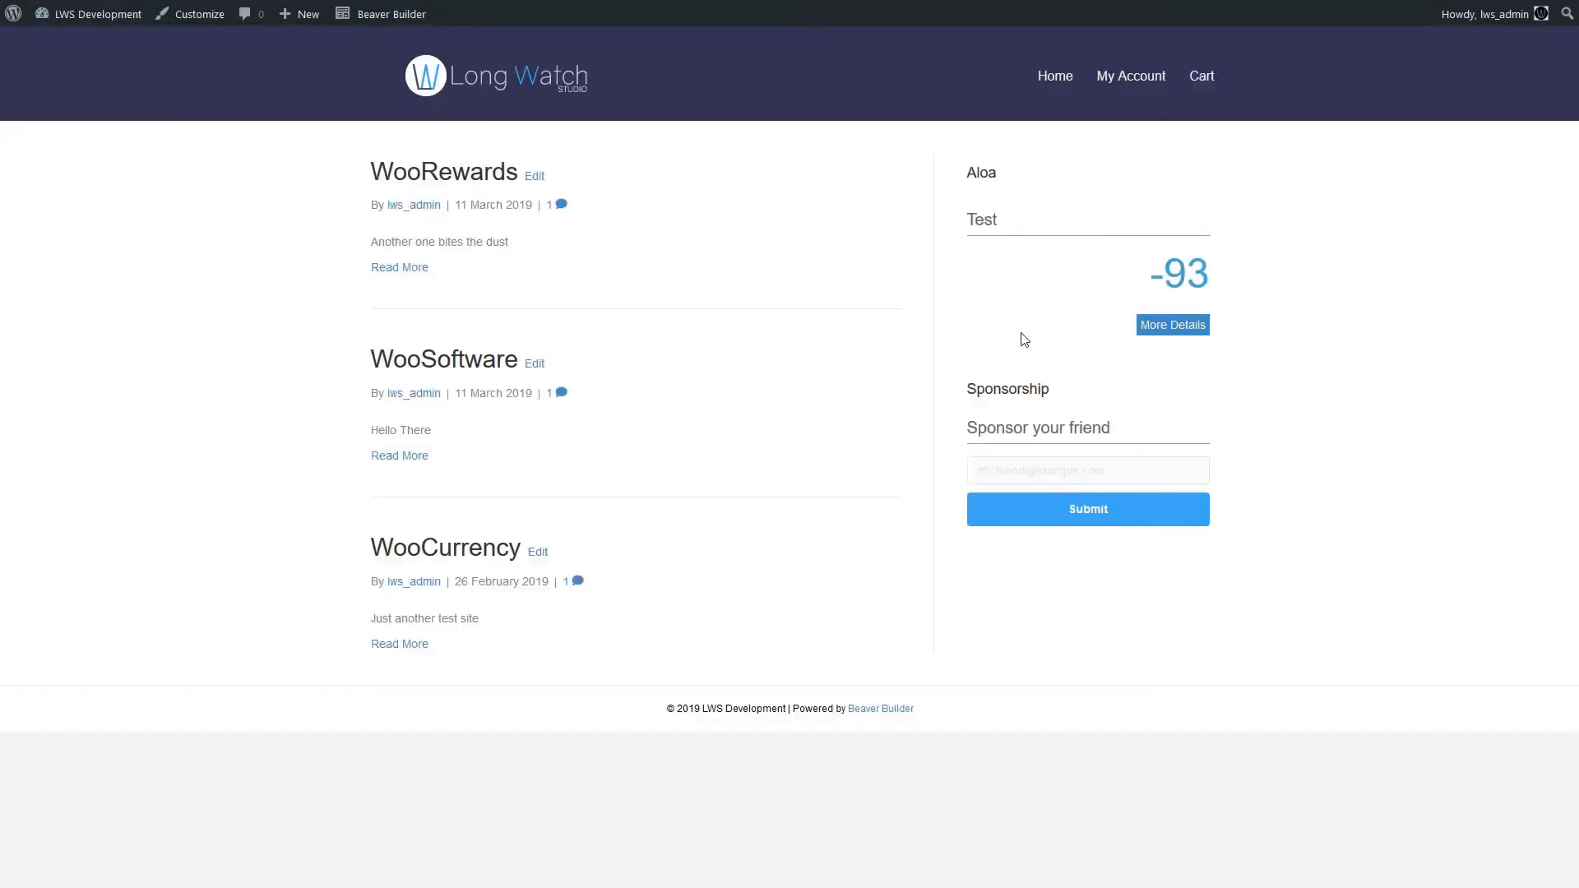